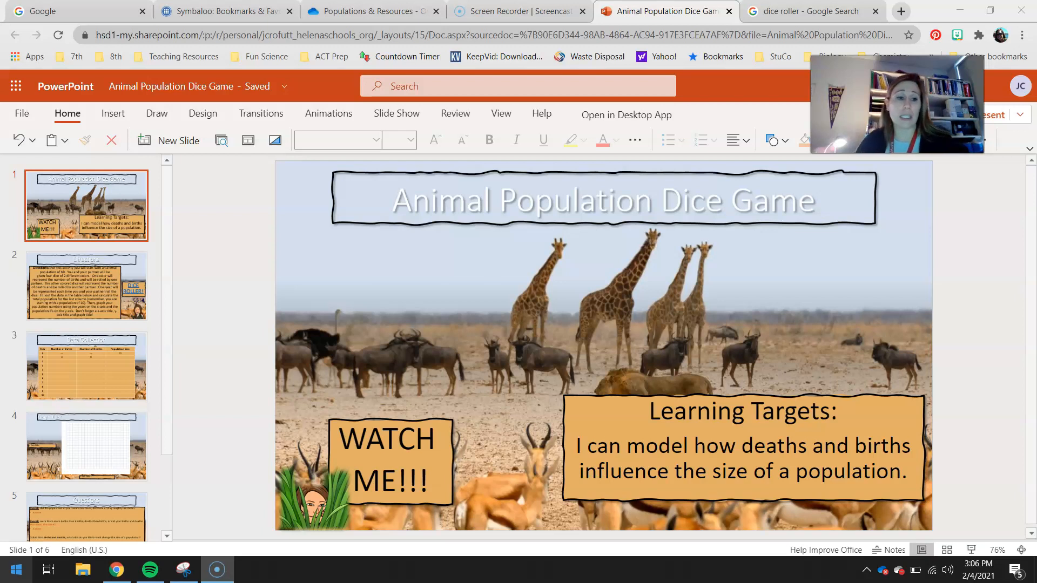
pyautogui.moveTo(26, 526)
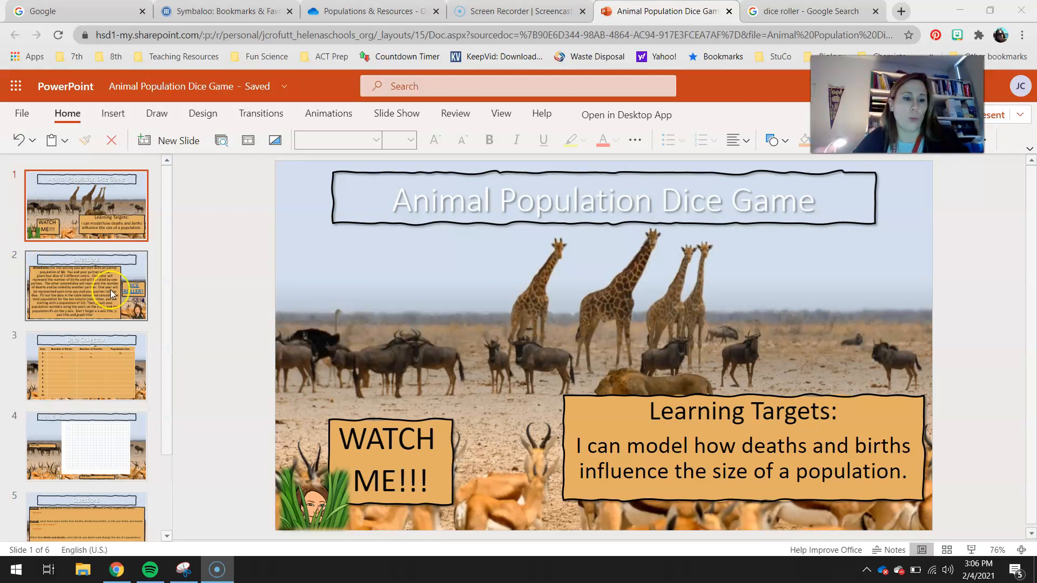
pyautogui.moveTo(113, 294)
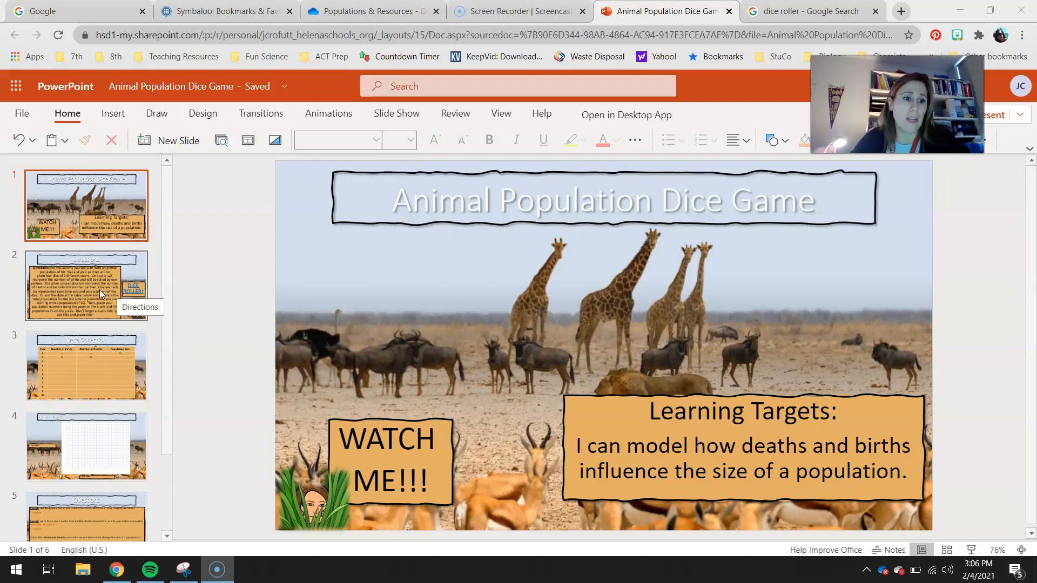
# Show the Directions slide explaining the dice activity starting at population 10
pyautogui.click(86, 286)
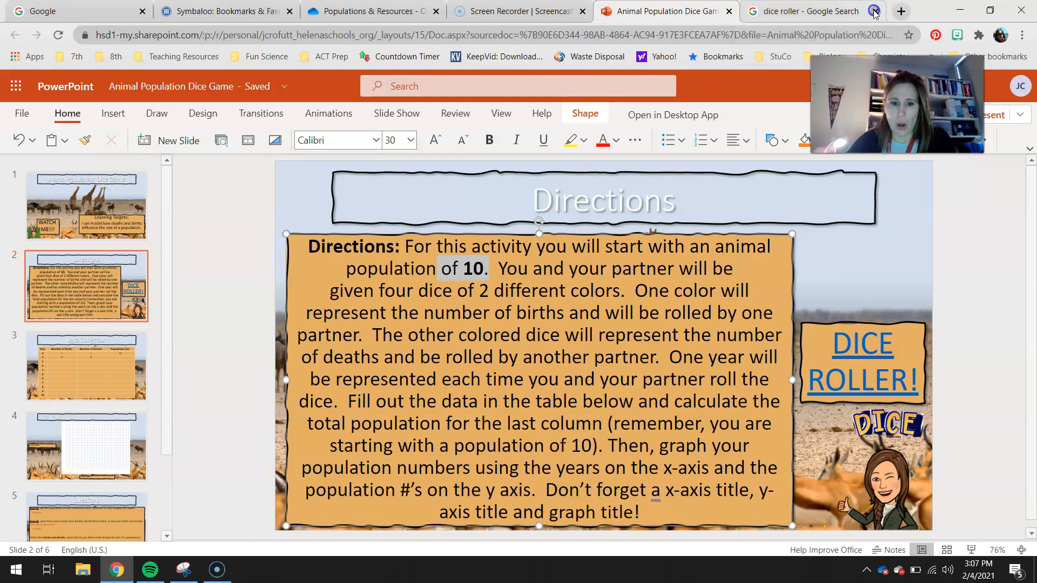
pyautogui.click(873, 11)
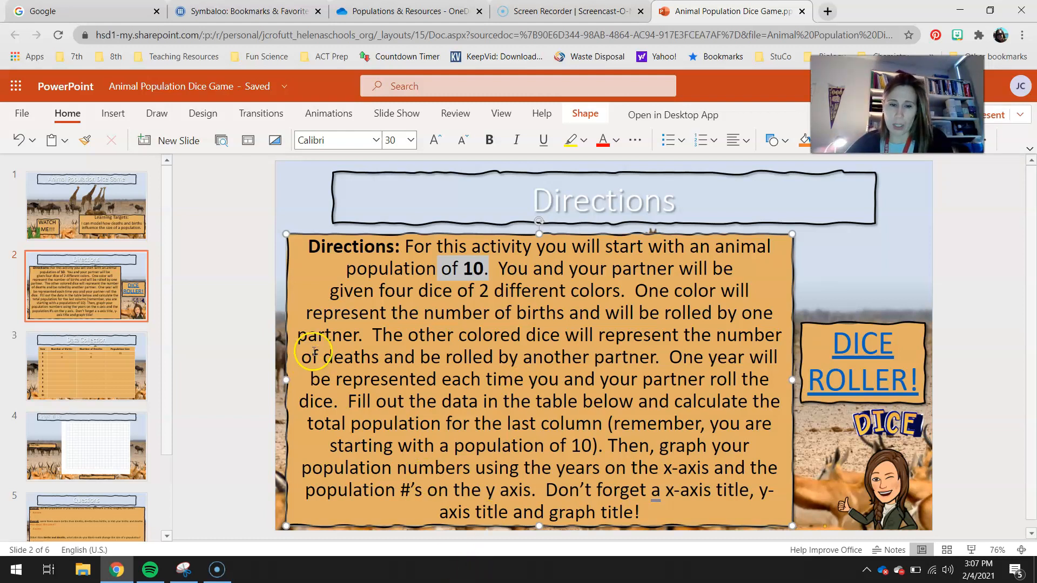
pyautogui.moveTo(648, 399)
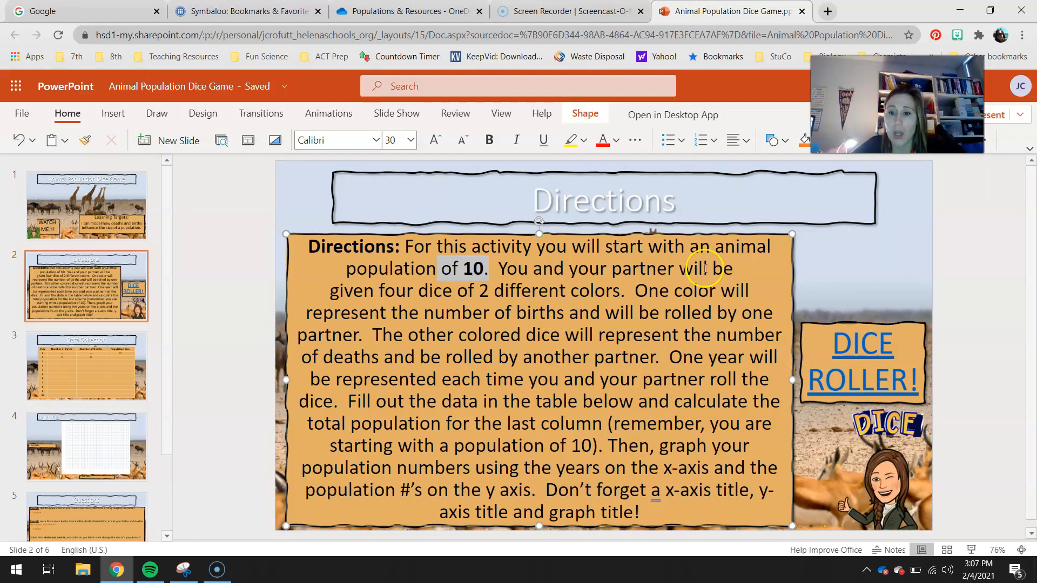
pyautogui.moveTo(854, 344)
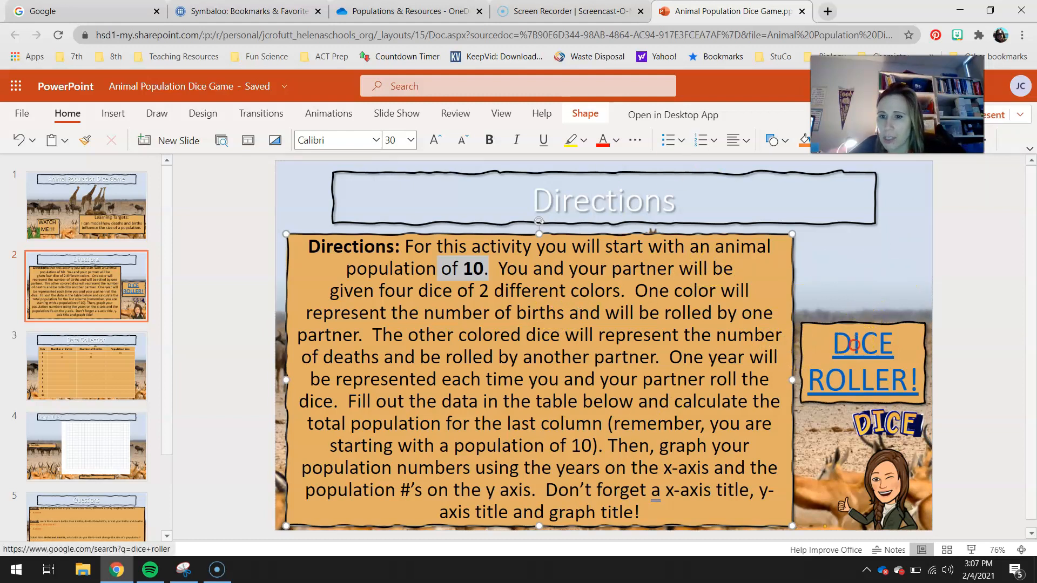
# Follow the DICE ROLLER link and roll four six-sided dice totalling 18, then return to the deck
pyautogui.rightClick(860, 360)
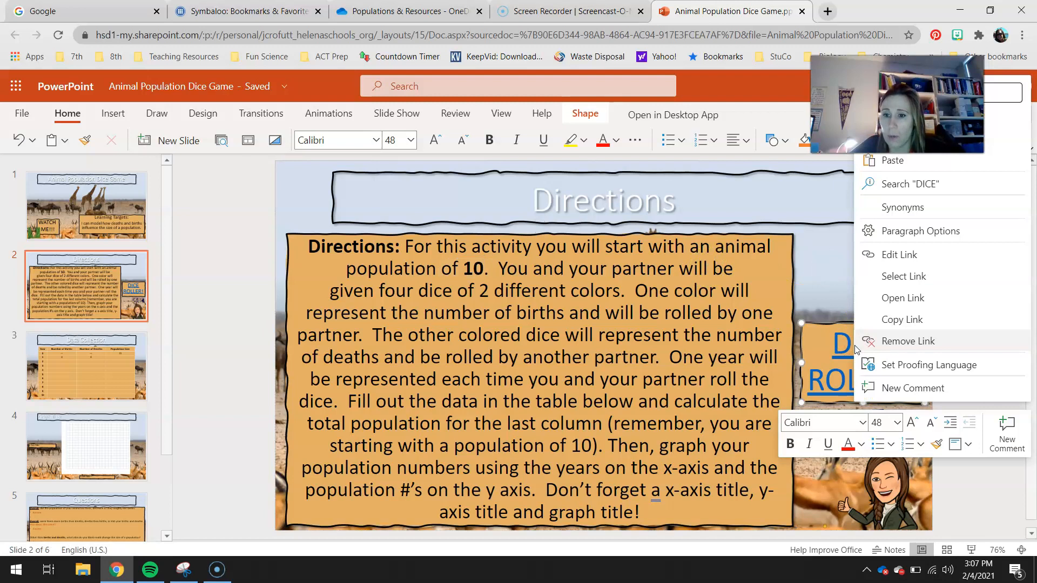
pyautogui.click(903, 298)
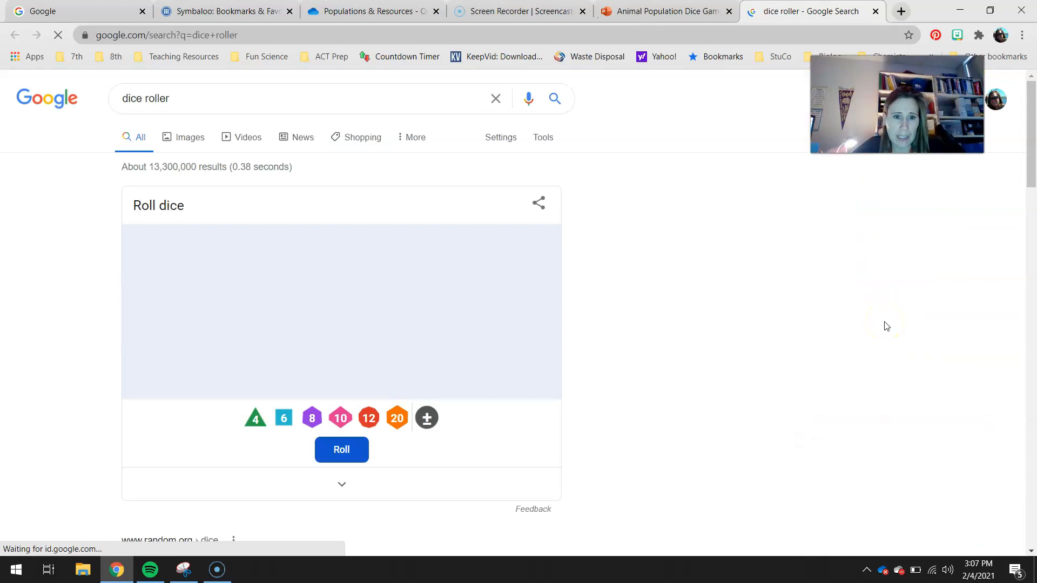
pyautogui.click(341, 450)
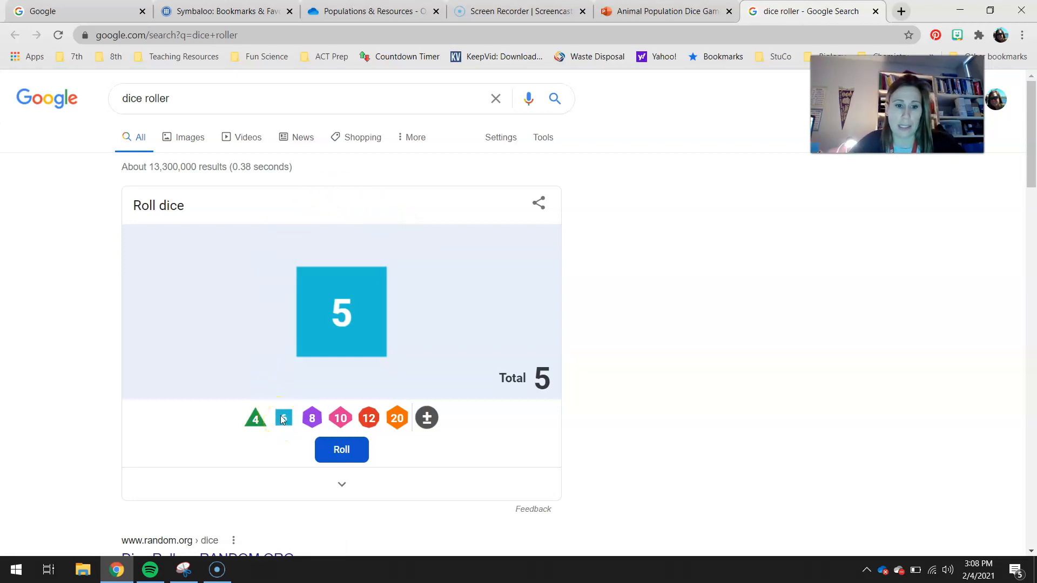
pyautogui.click(283, 417)
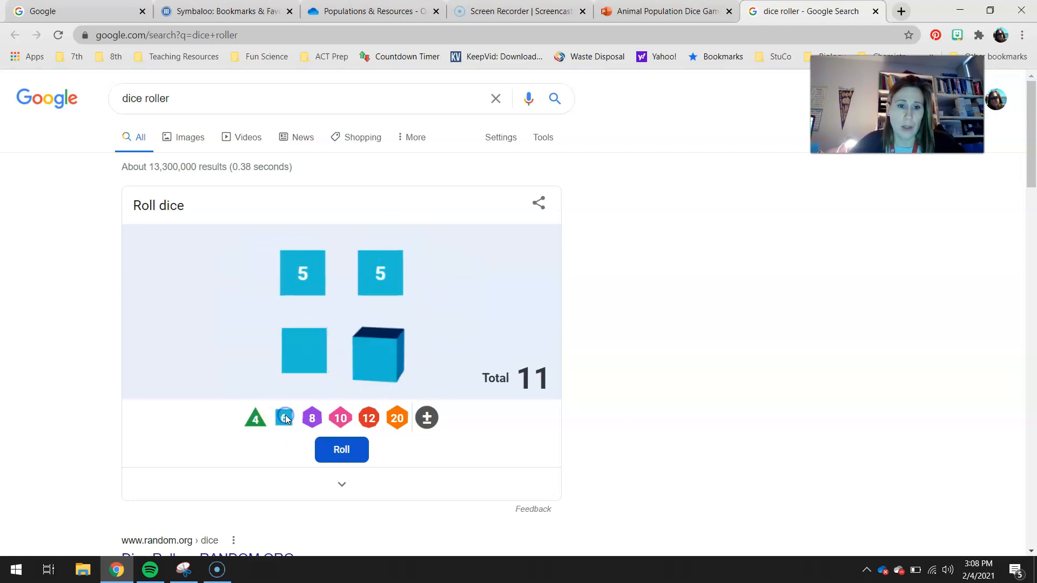
pyautogui.click(341, 449)
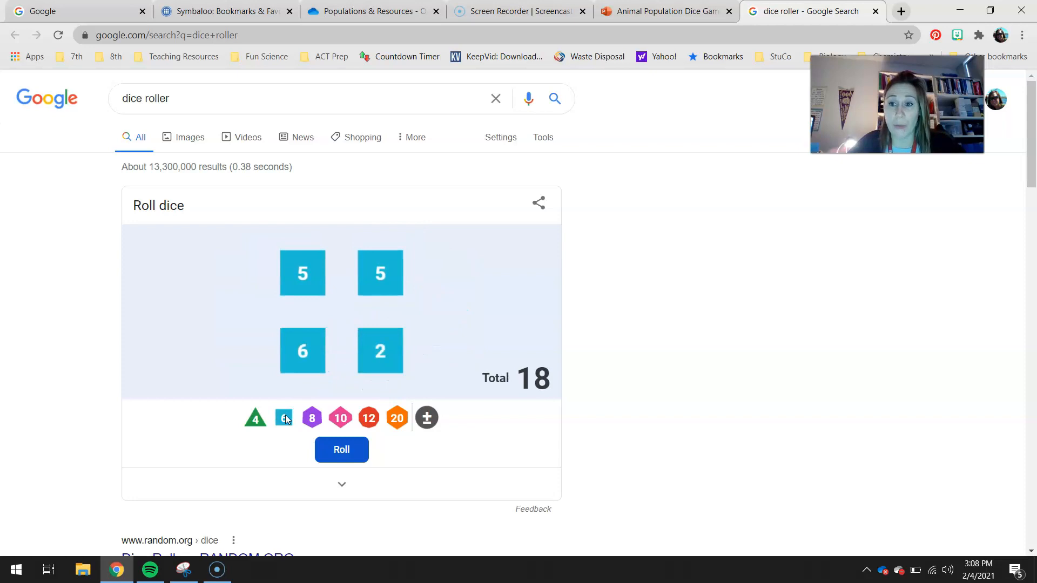
pyautogui.moveTo(455, 289)
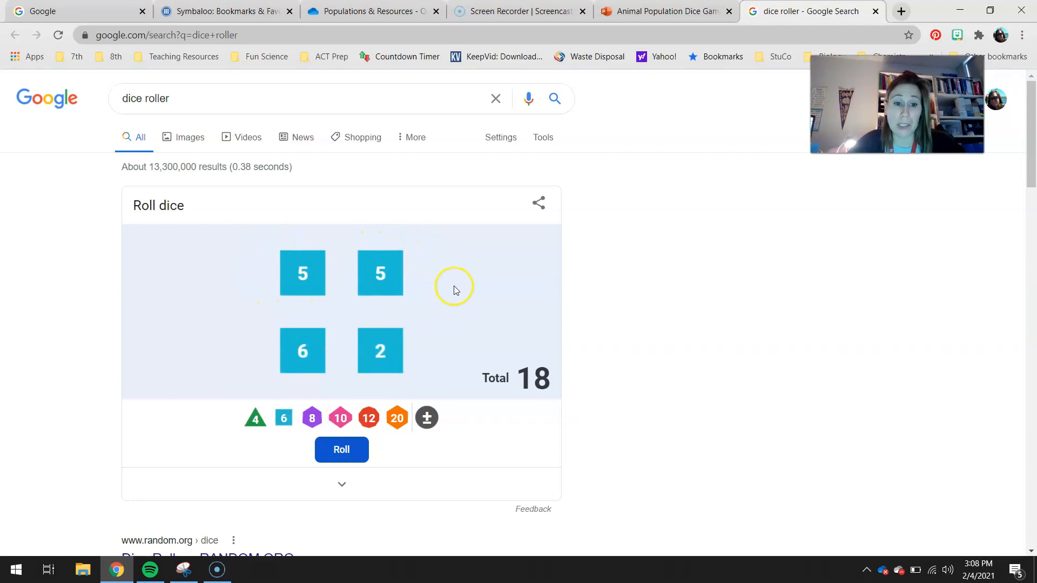
pyautogui.moveTo(379, 246)
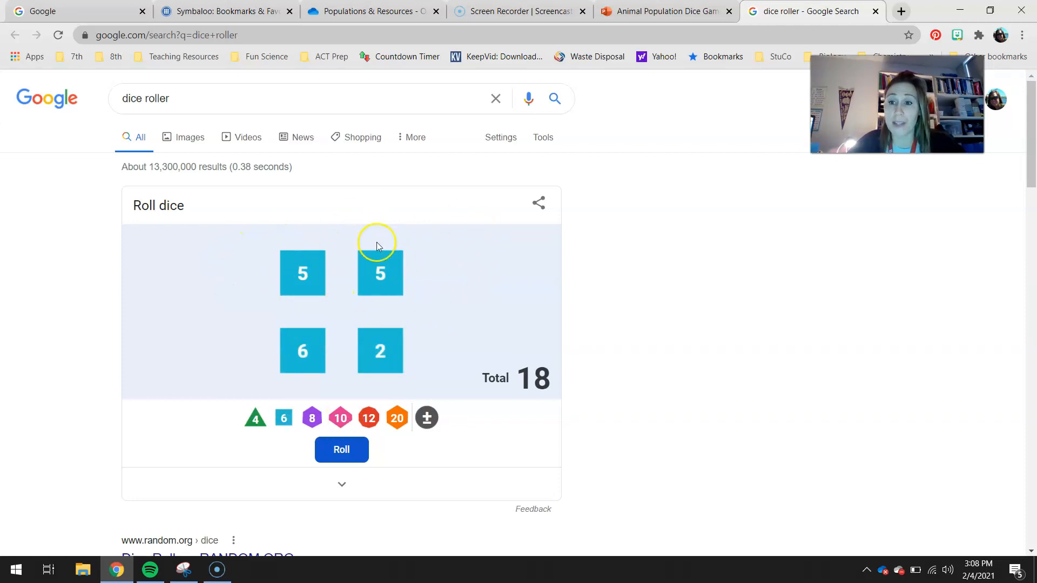
pyautogui.moveTo(290, 324)
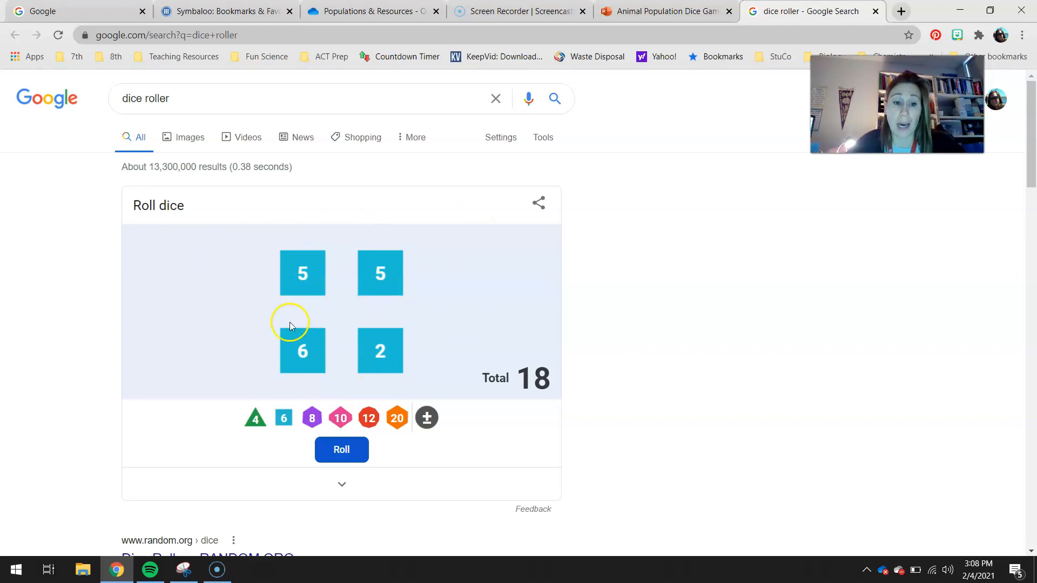
pyautogui.moveTo(264, 350)
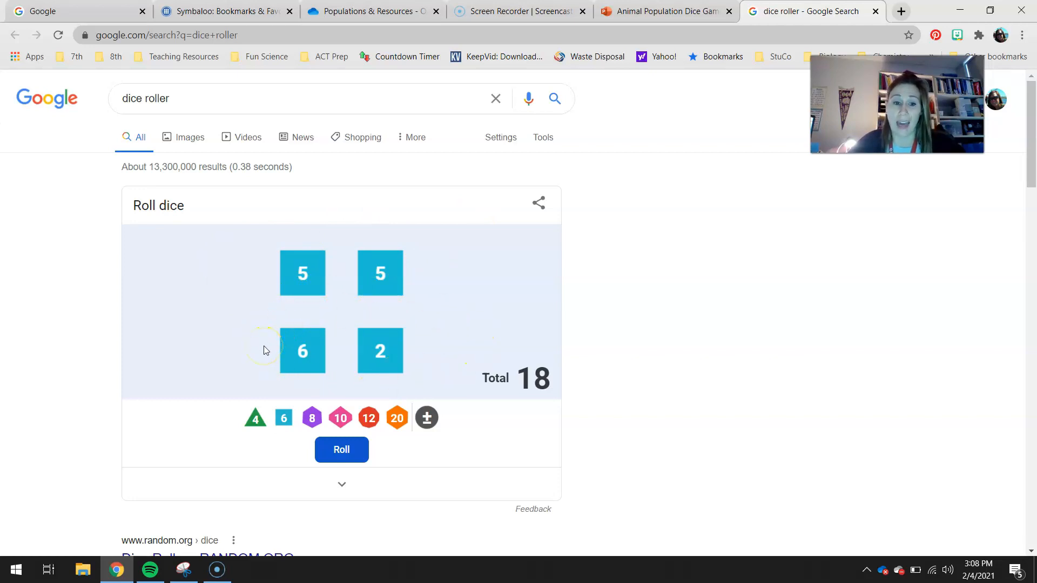
pyautogui.click(661, 11)
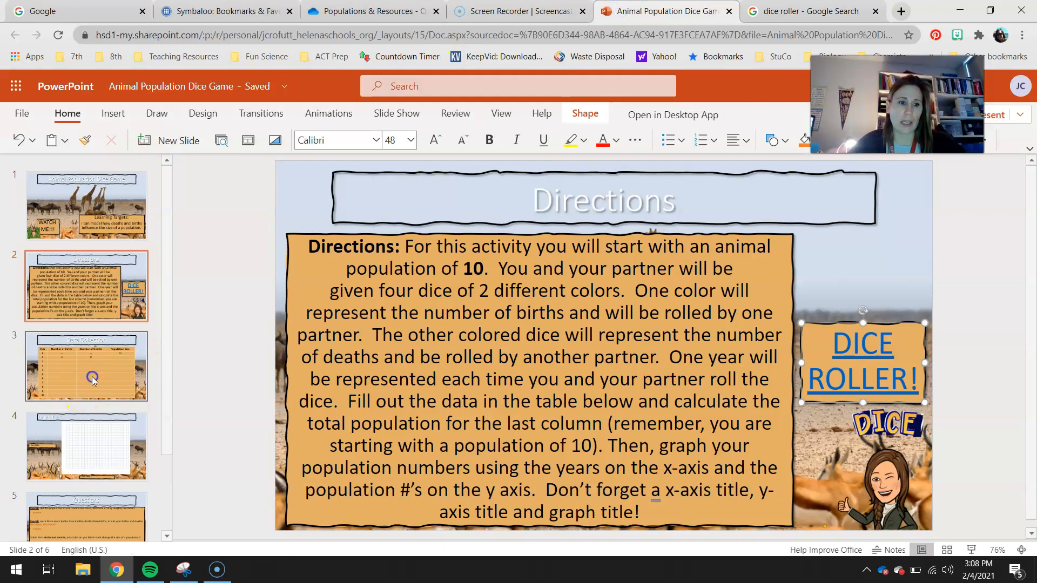
# Roll the dice and enter 11 births for year 1 in the Data Collection table
pyautogui.click(86, 367)
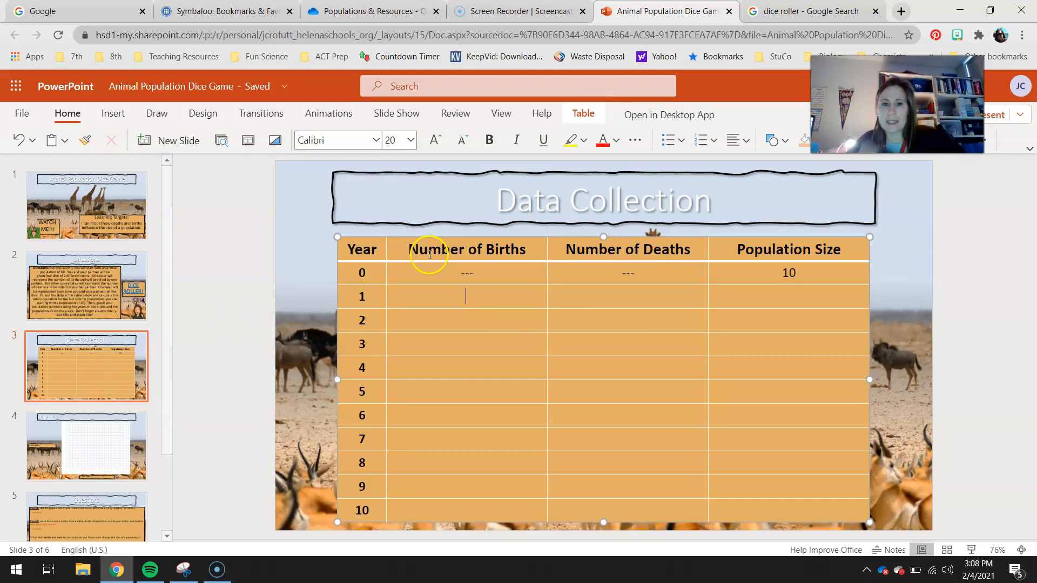
pyautogui.click(807, 273)
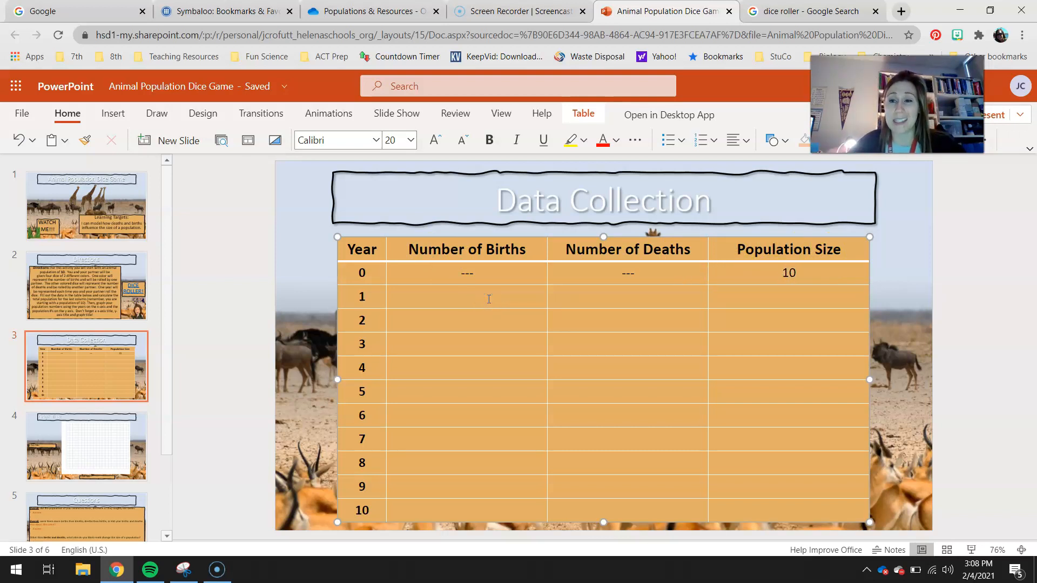
pyautogui.click(810, 11)
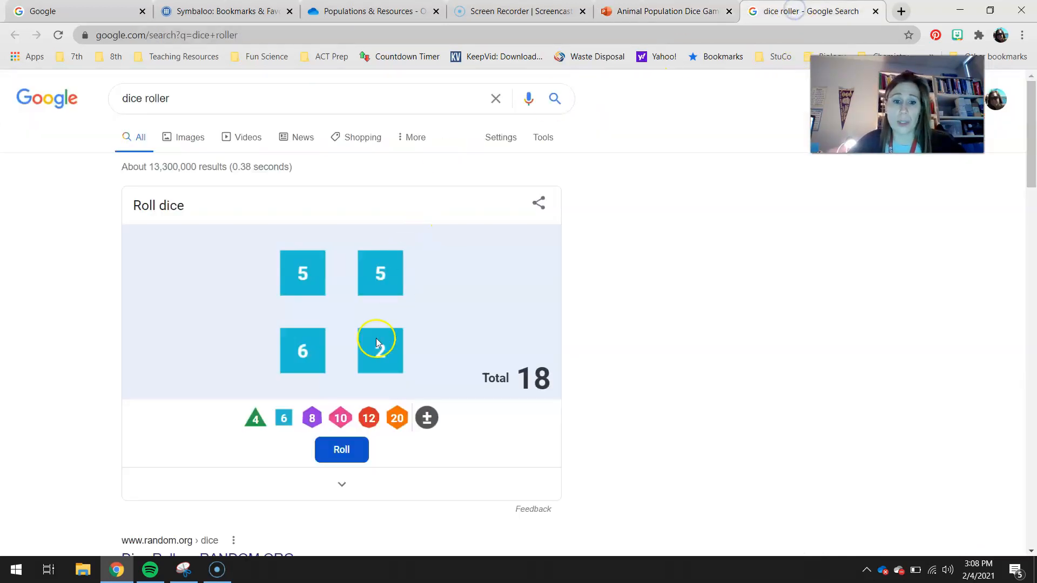
pyautogui.click(341, 449)
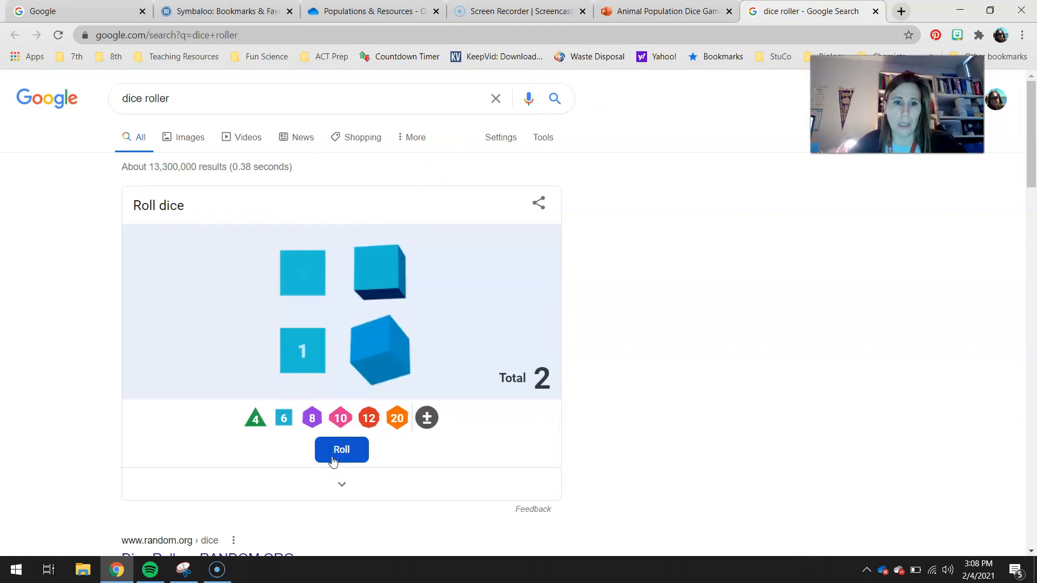
pyautogui.click(342, 450)
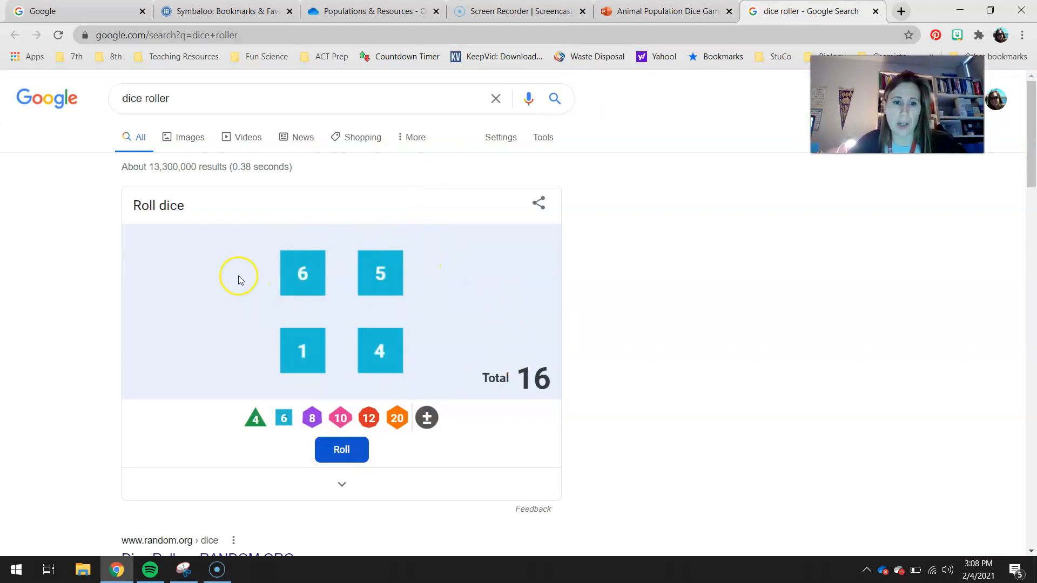
pyautogui.moveTo(273, 349)
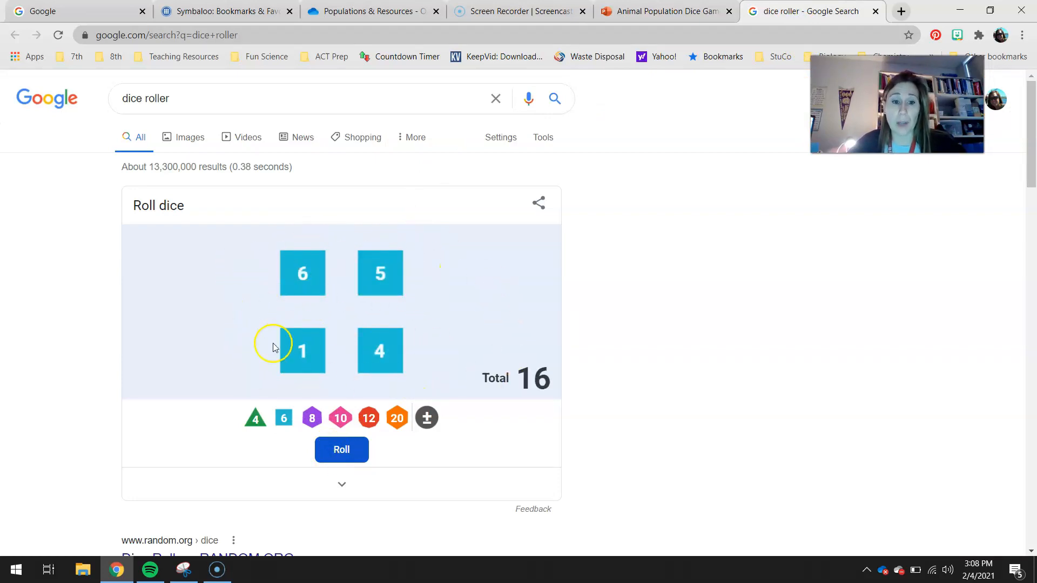
pyautogui.moveTo(353, 237)
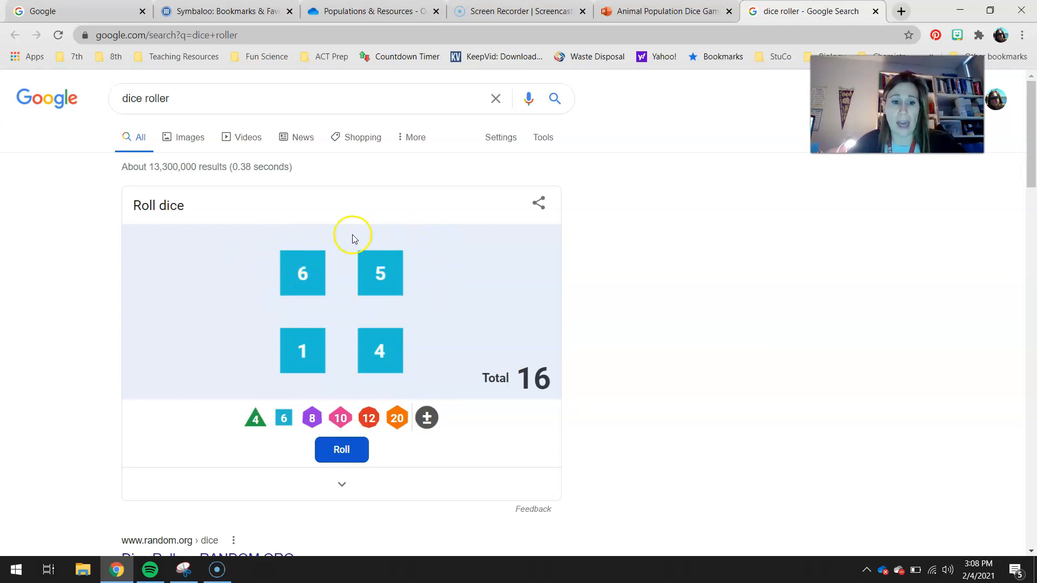
pyautogui.click(661, 11)
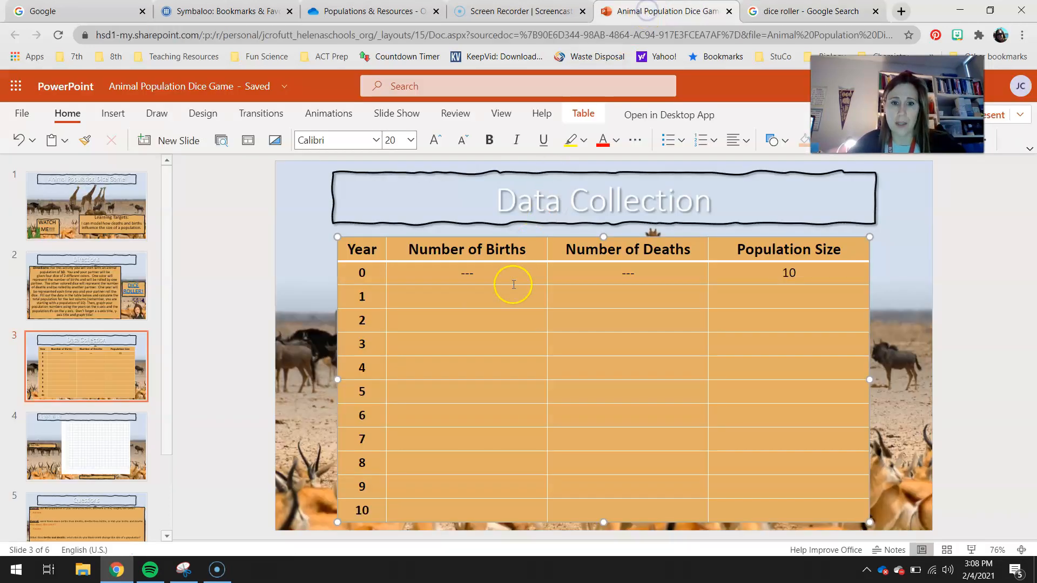
pyautogui.write('11')
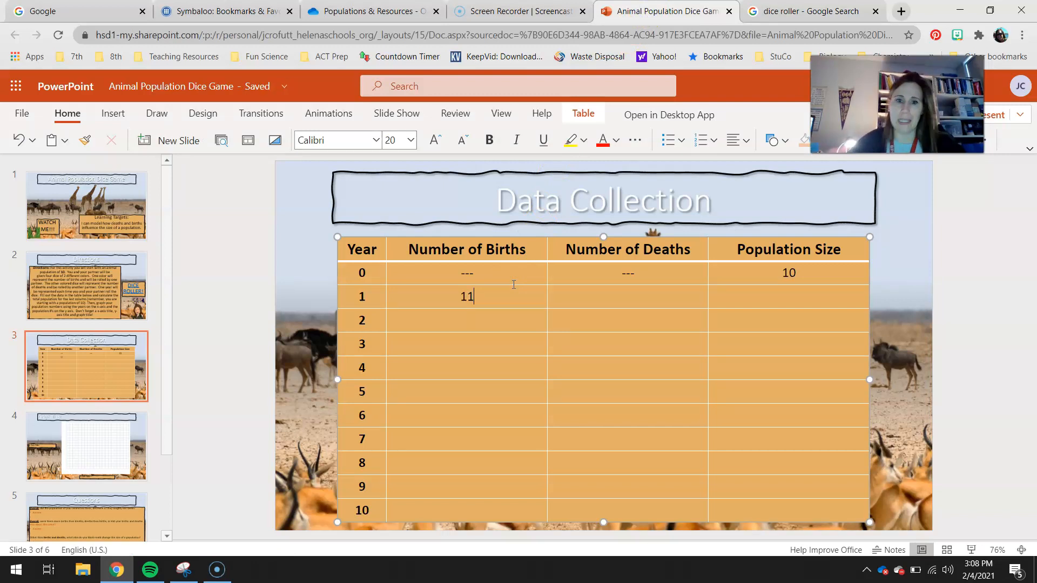
# Roll again and complete year 1 with 5 deaths and a population of 16
pyautogui.click(810, 11)
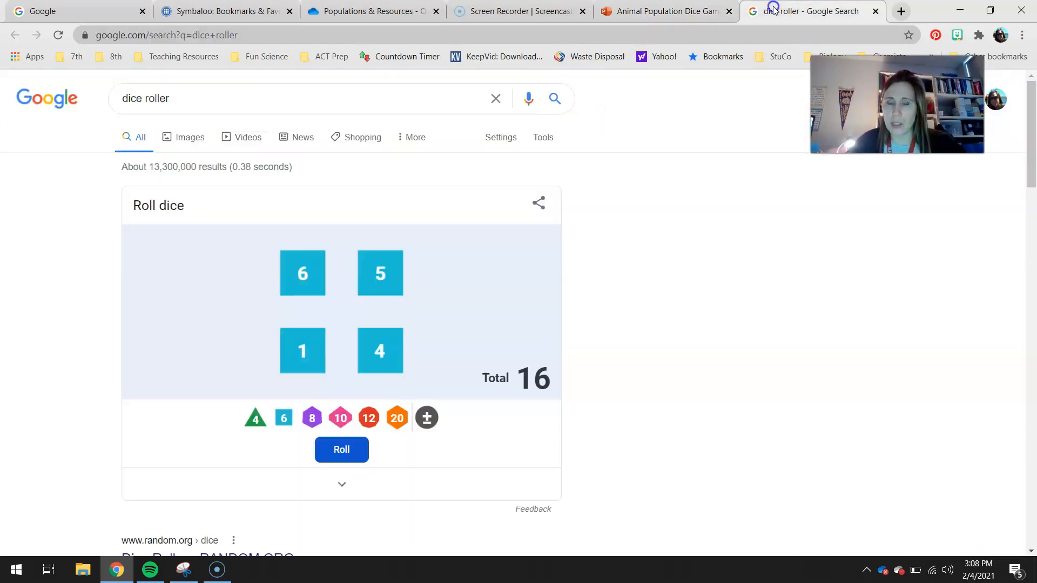
pyautogui.moveTo(711, 119)
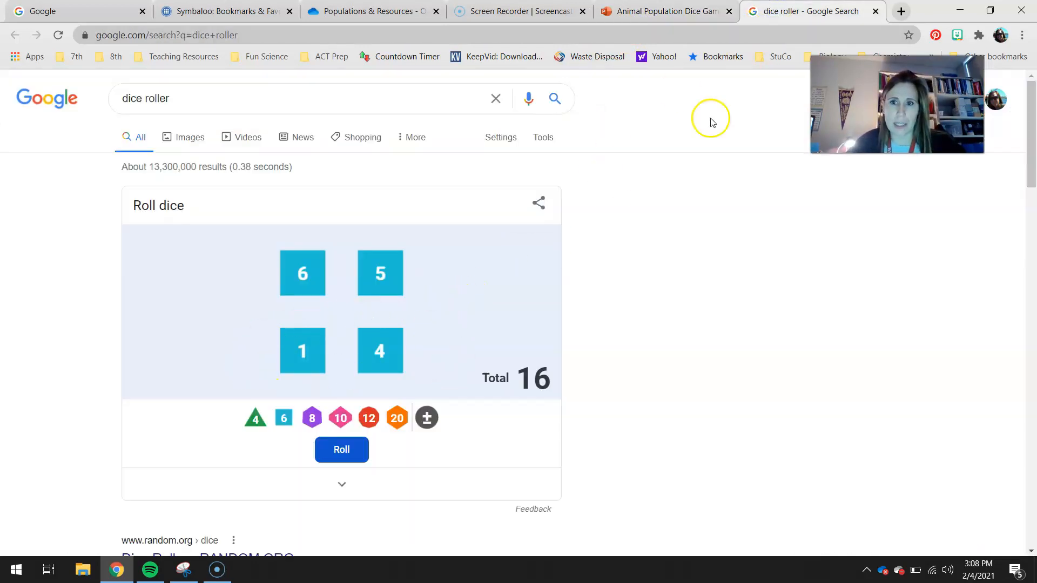
pyautogui.click(661, 11)
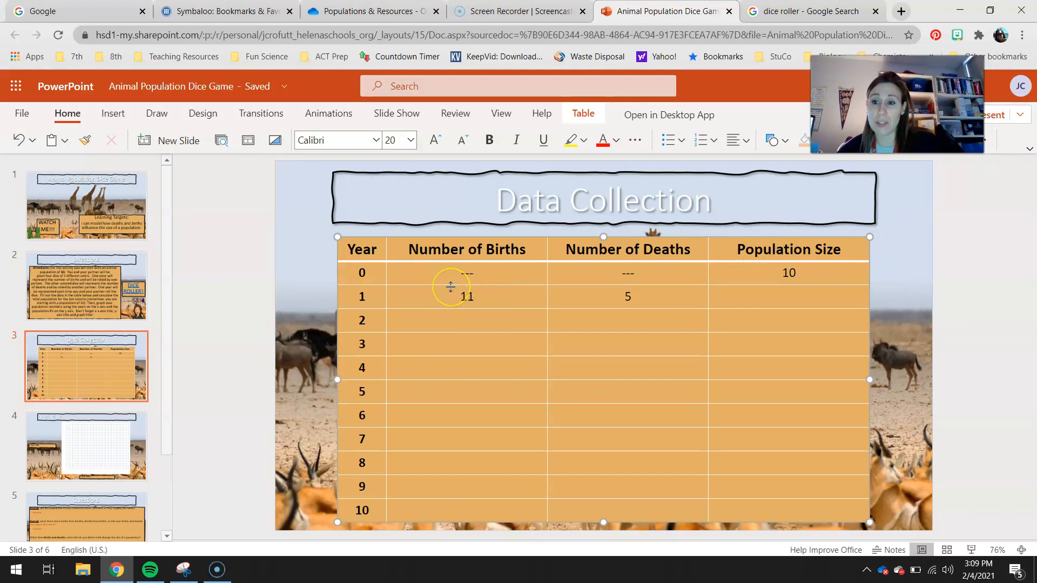
pyautogui.moveTo(702, 293)
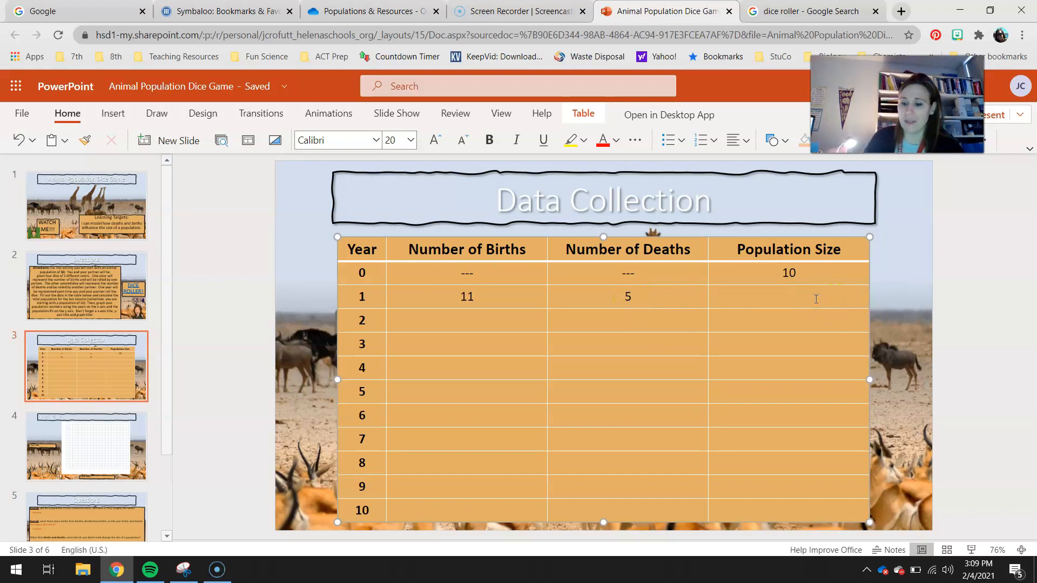
pyautogui.write('16')
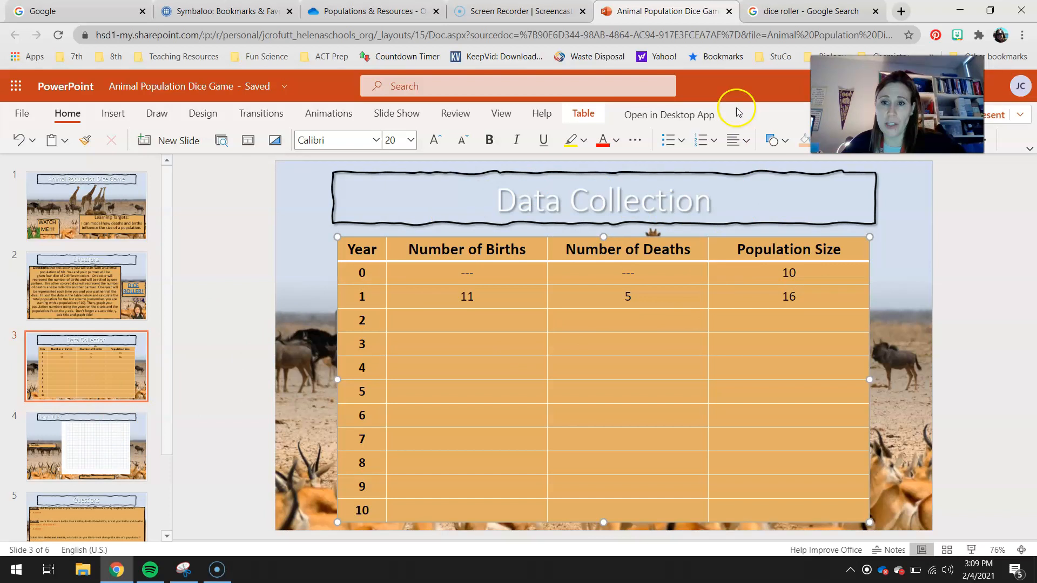
# Roll the dice and fill year 2 with 11 births, 9 deaths and a population of 18
pyautogui.click(808, 11)
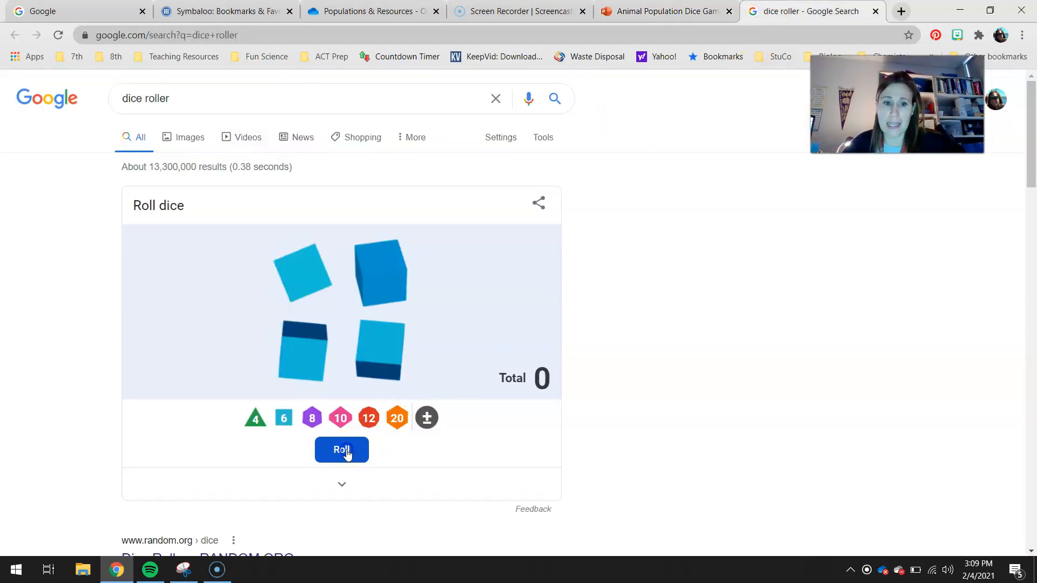
pyautogui.click(342, 449)
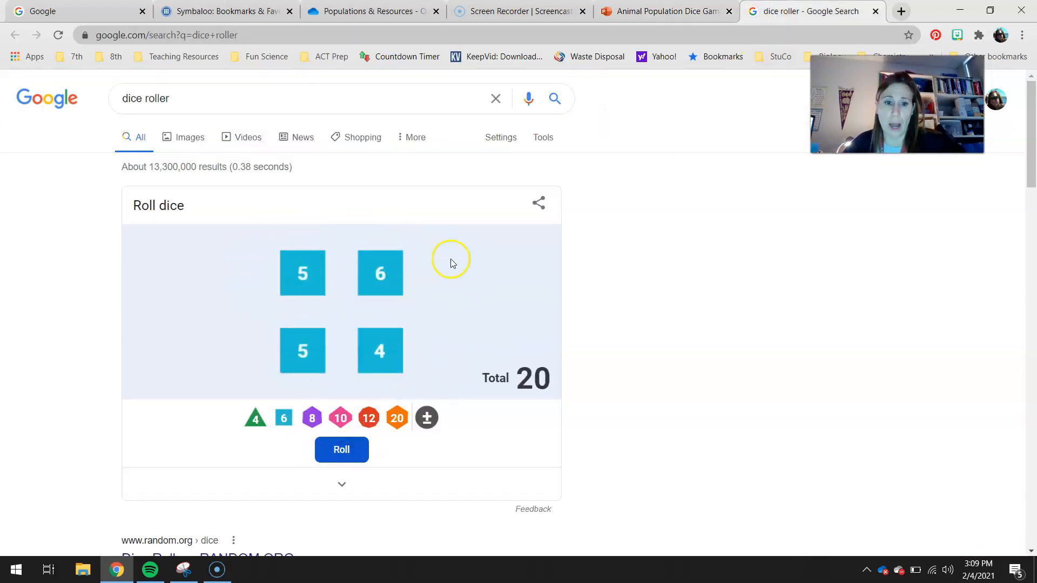
pyautogui.moveTo(243, 364)
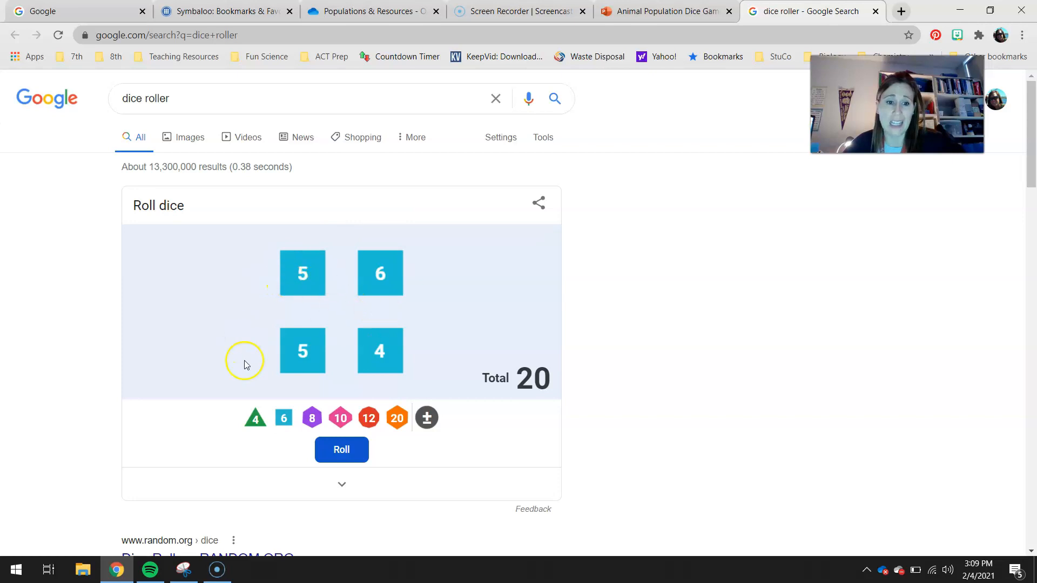
pyautogui.click(661, 10)
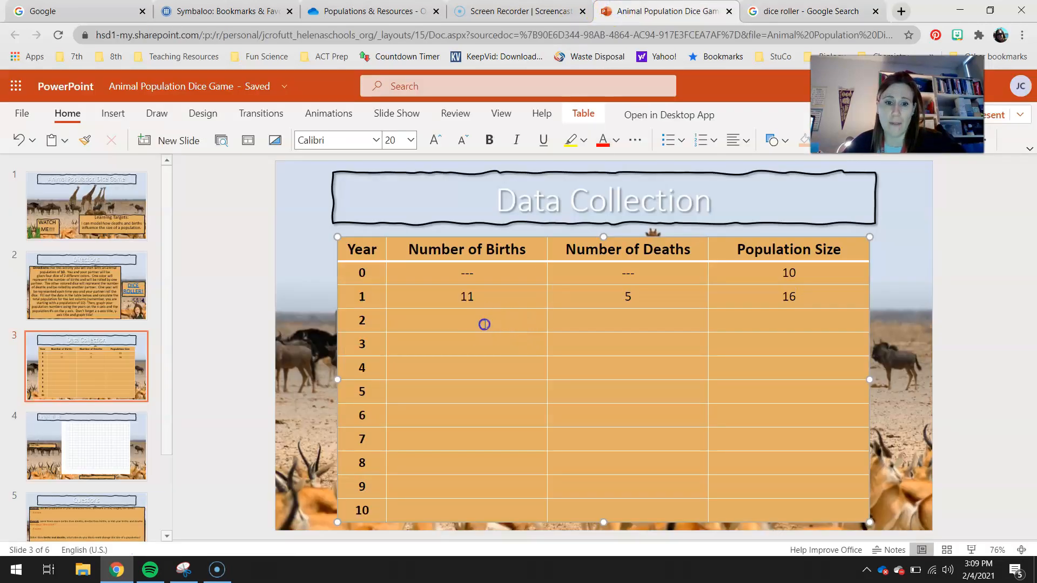
pyautogui.write('11')
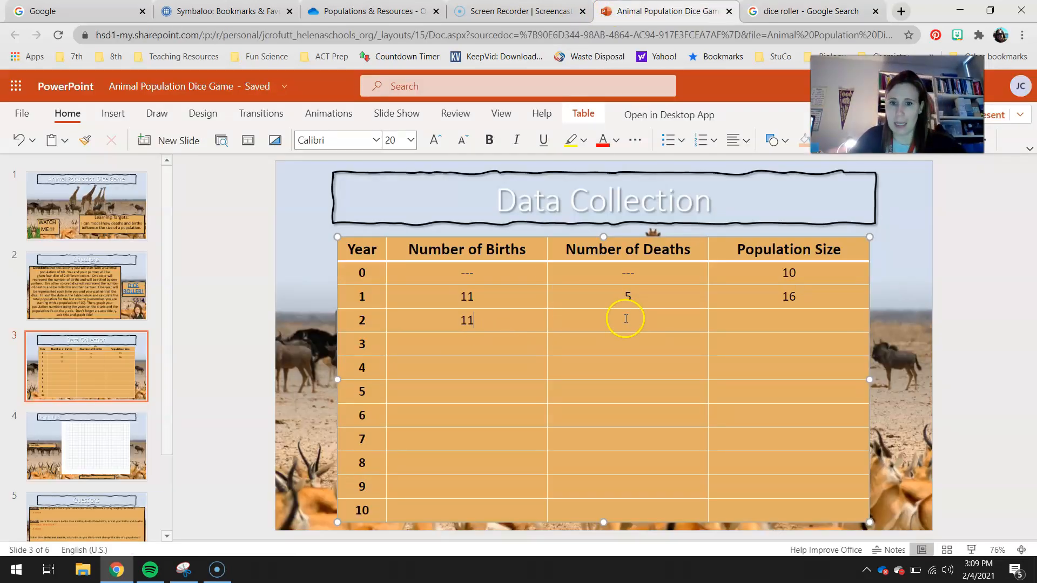
pyautogui.write('9')
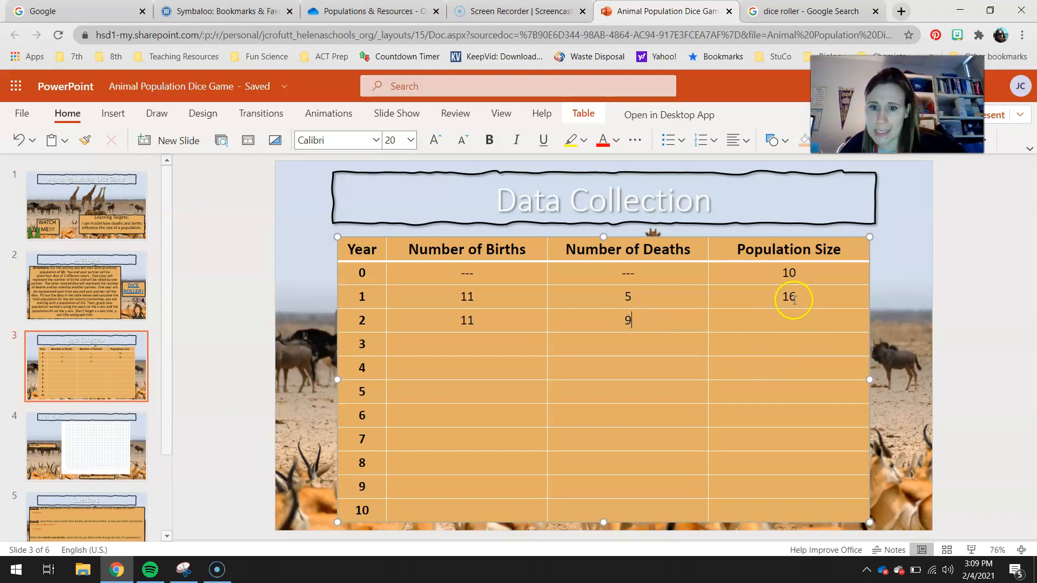
pyautogui.click(789, 320)
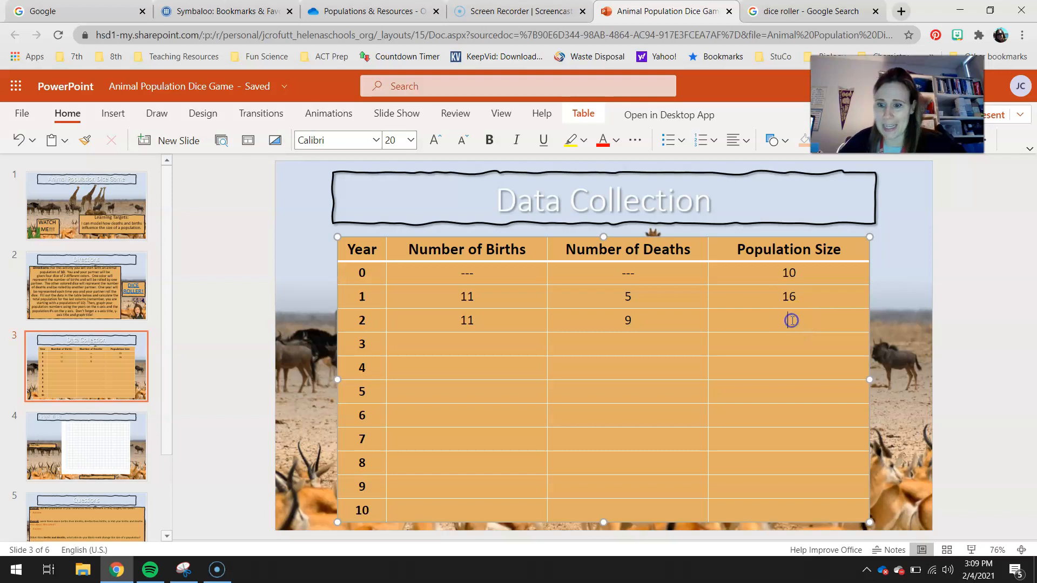
pyautogui.write('18')
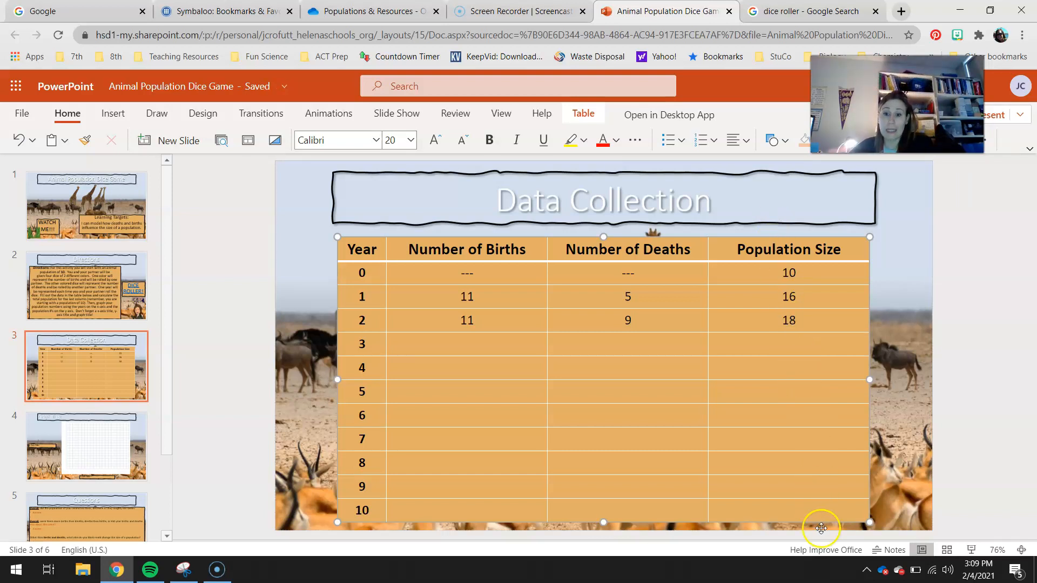
pyautogui.moveTo(185, 459)
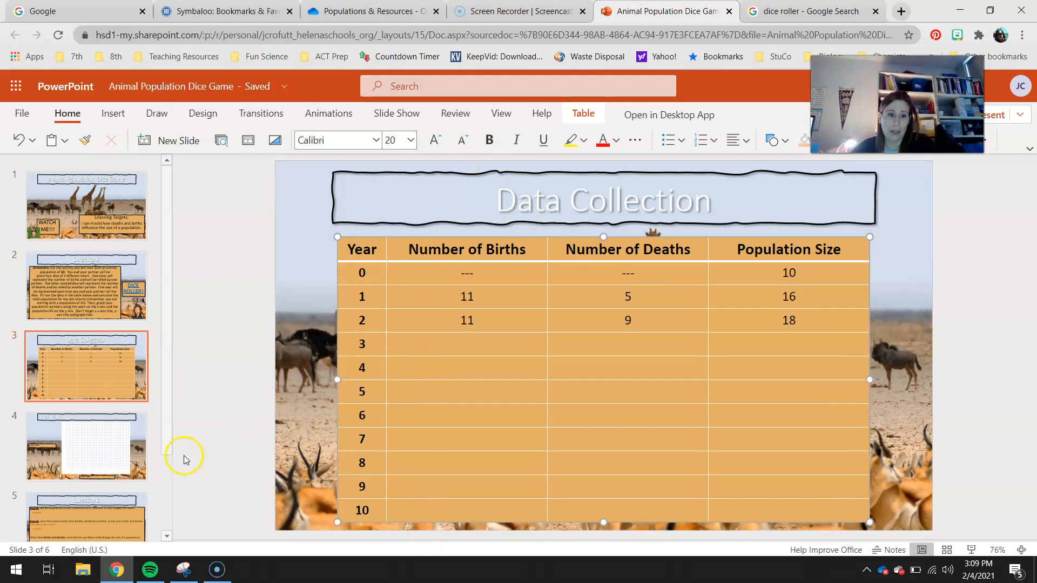
# Review the data table and move to the blank graph slide
pyautogui.click(86, 446)
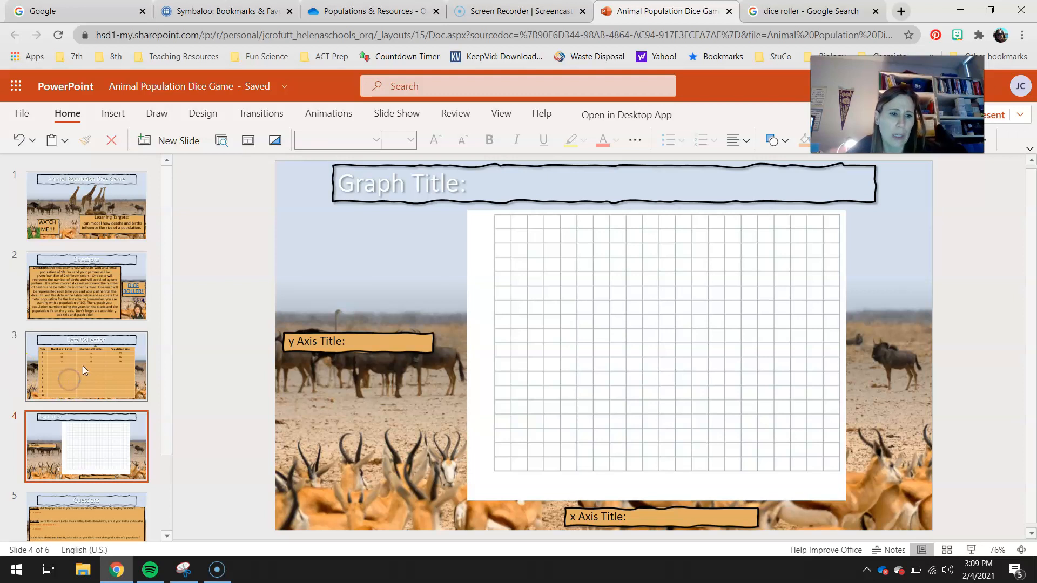
pyautogui.click(87, 366)
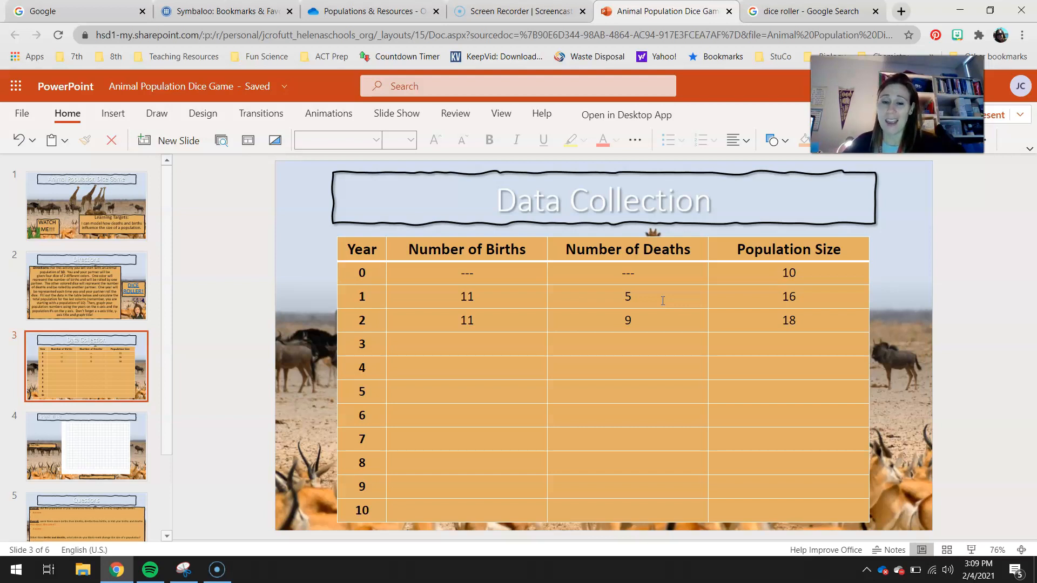
pyautogui.moveTo(632, 380)
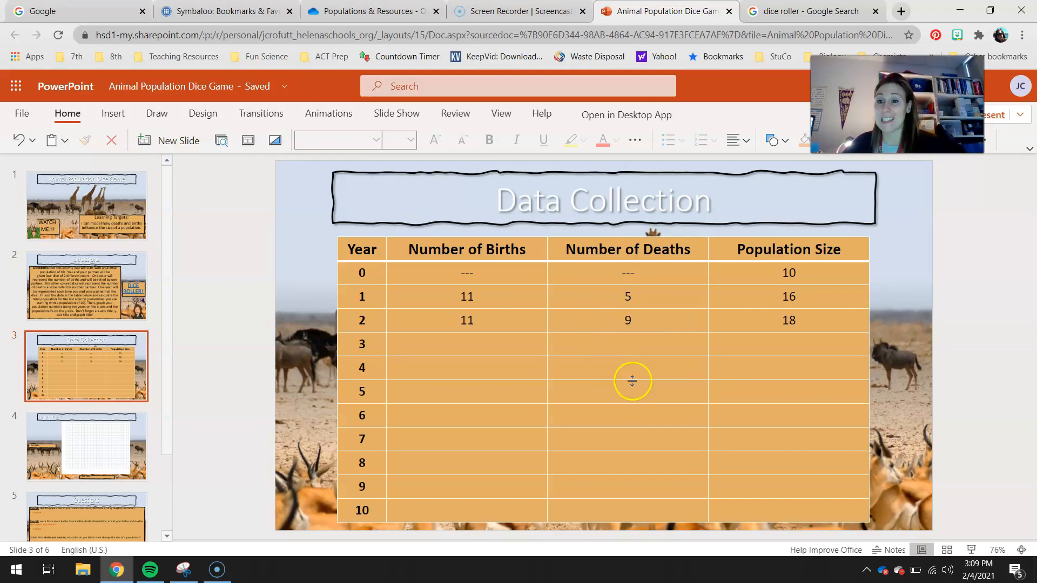
pyautogui.moveTo(664, 304)
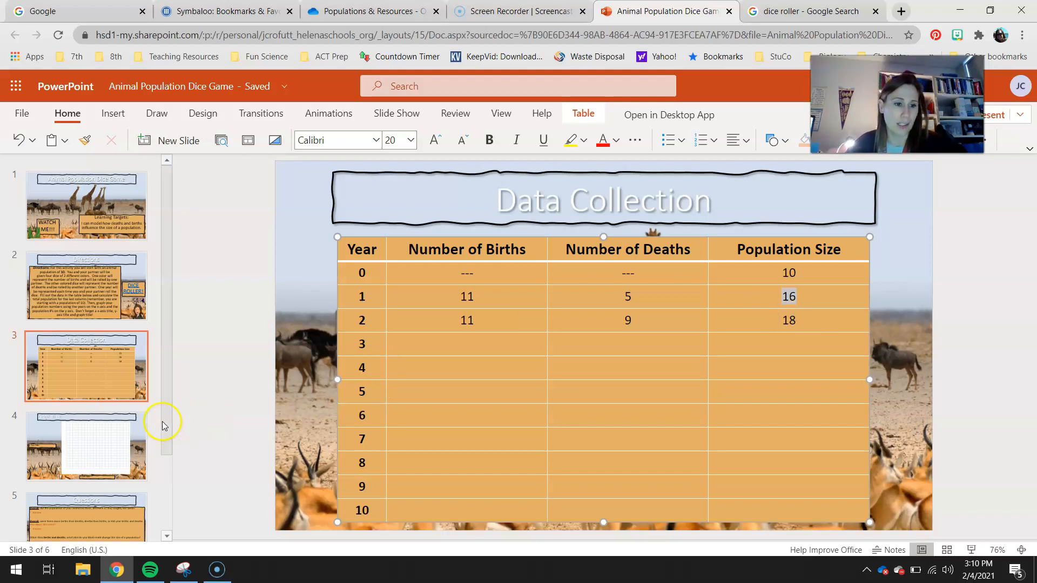
pyautogui.moveTo(68, 445)
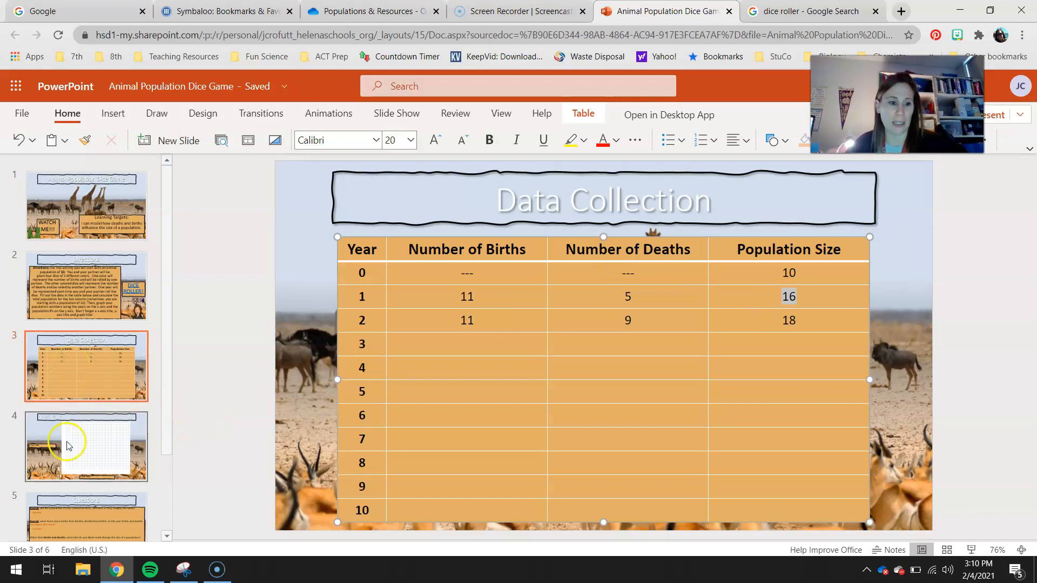
pyautogui.click(87, 447)
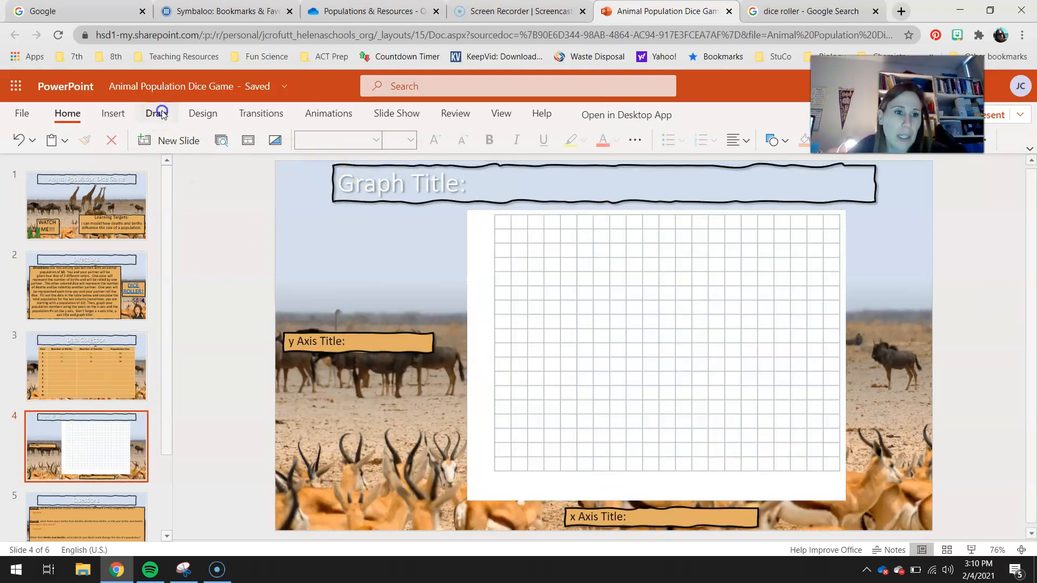
# Ink year labels 0, 1 and 2 under the grid and return to the data table
pyautogui.click(157, 114)
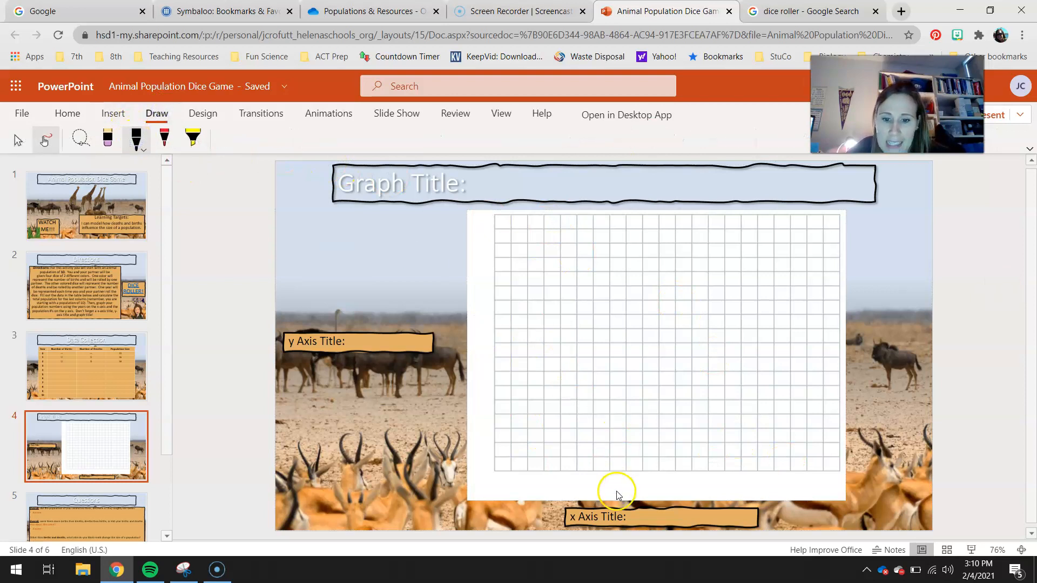
pyautogui.moveTo(626, 523)
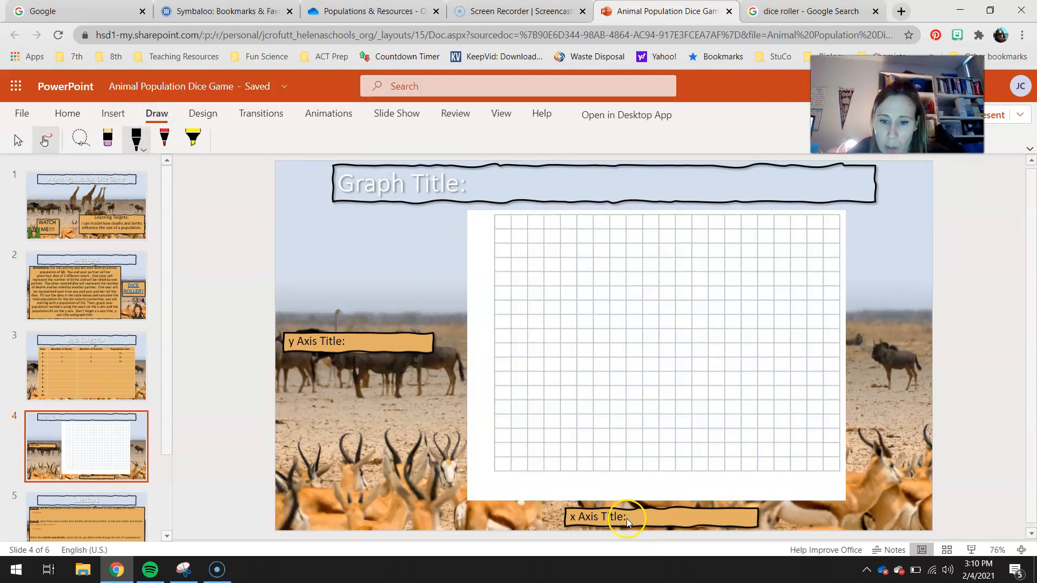
pyautogui.moveTo(657, 496)
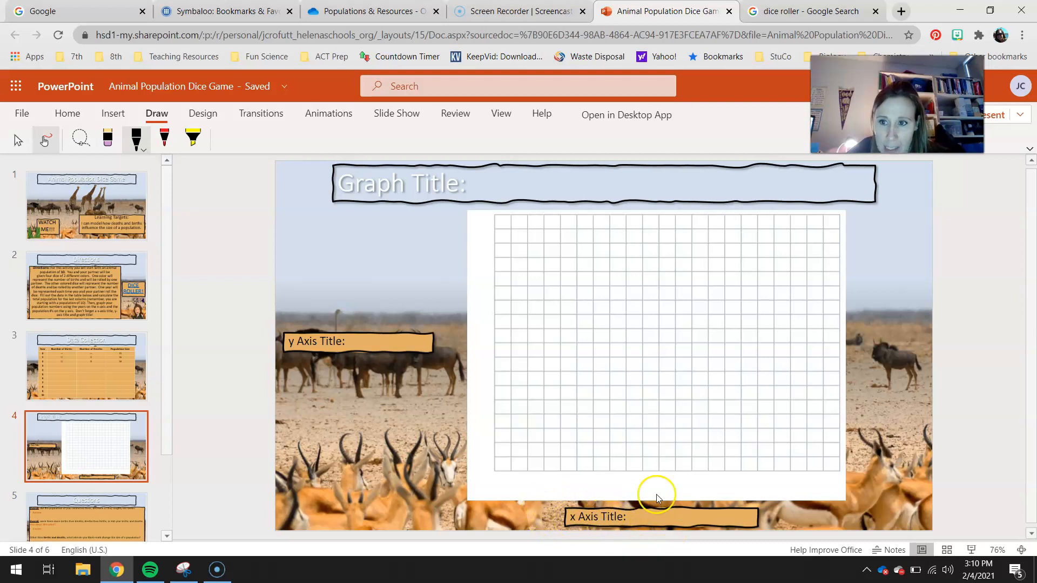
pyautogui.moveTo(495, 476)
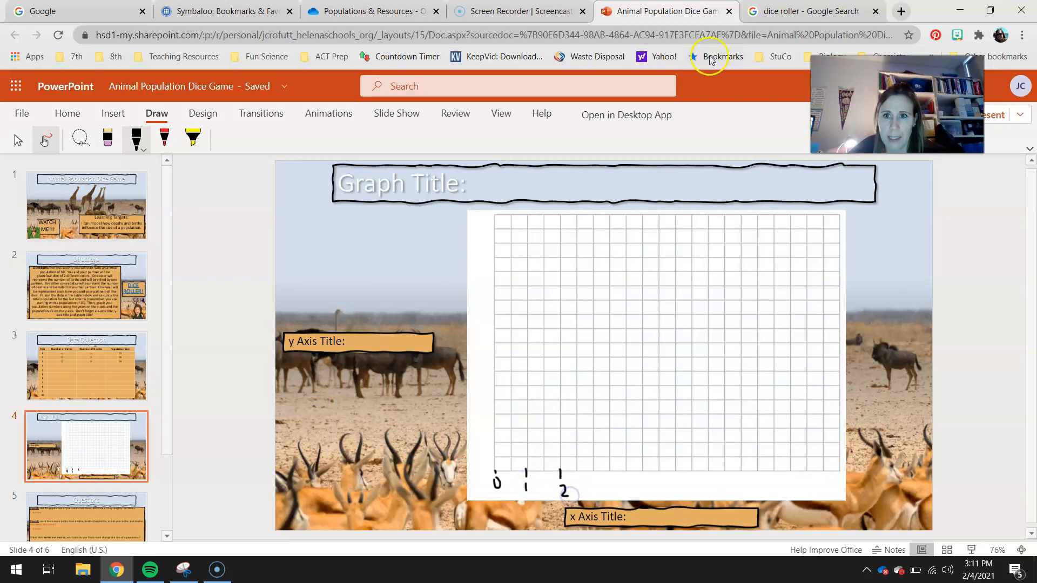
pyautogui.moveTo(12, 182)
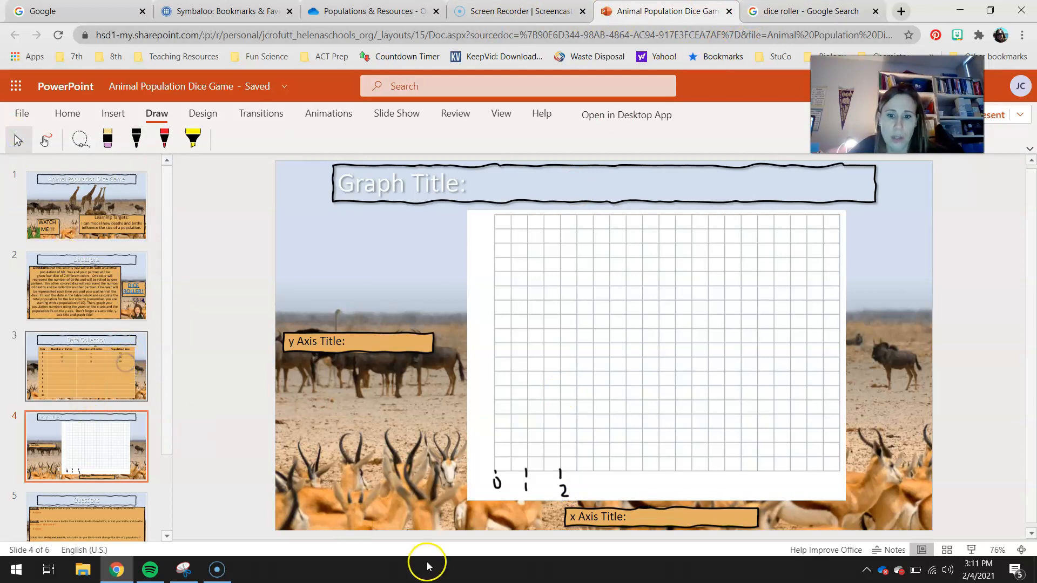
pyautogui.click(86, 367)
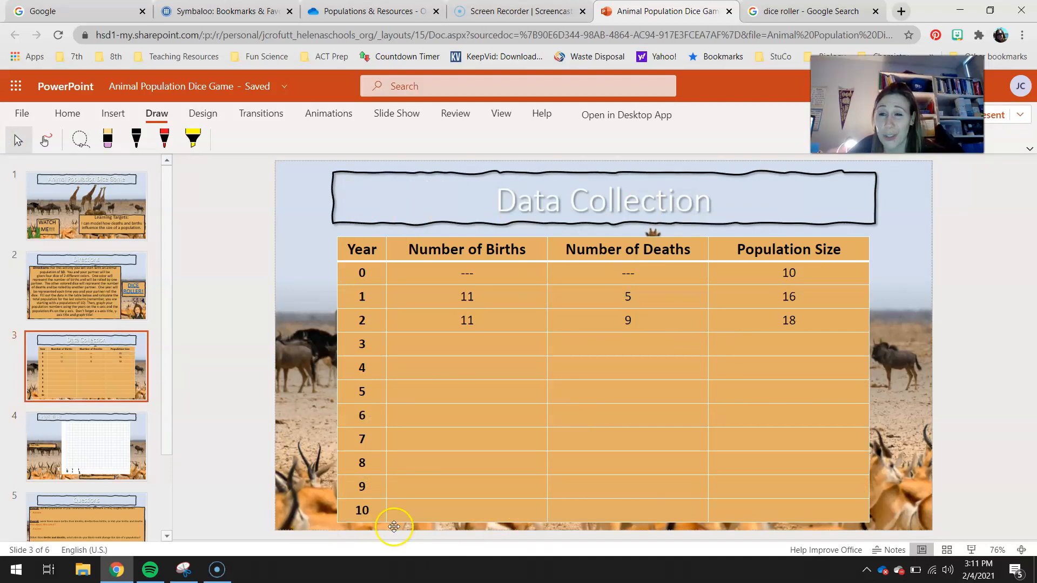
pyautogui.moveTo(822, 255)
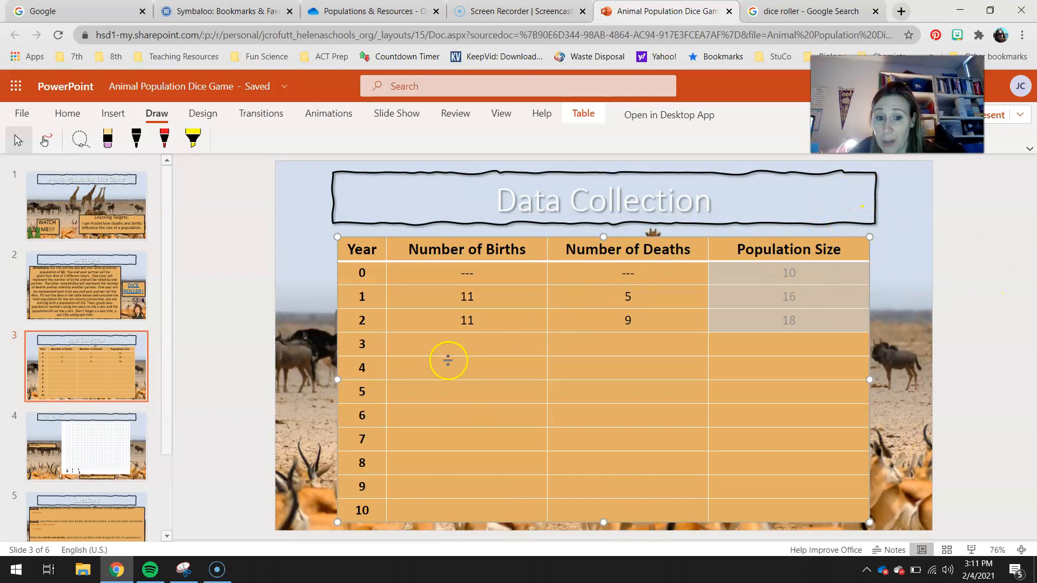
pyautogui.moveTo(842, 478)
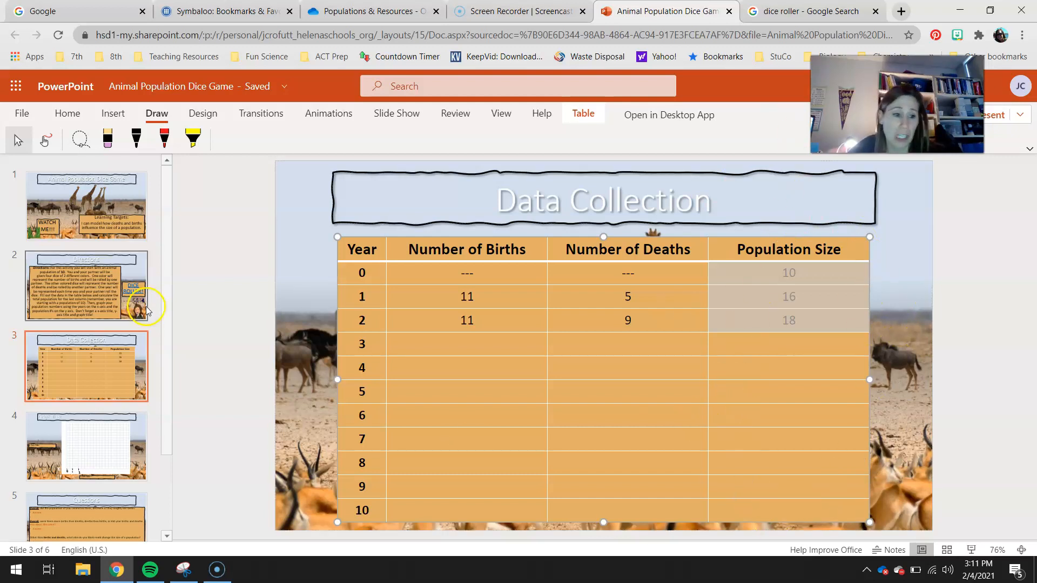
# Return to the graph and ink y-axis tick marks labelled 5 to 30 in fives
pyautogui.click(86, 446)
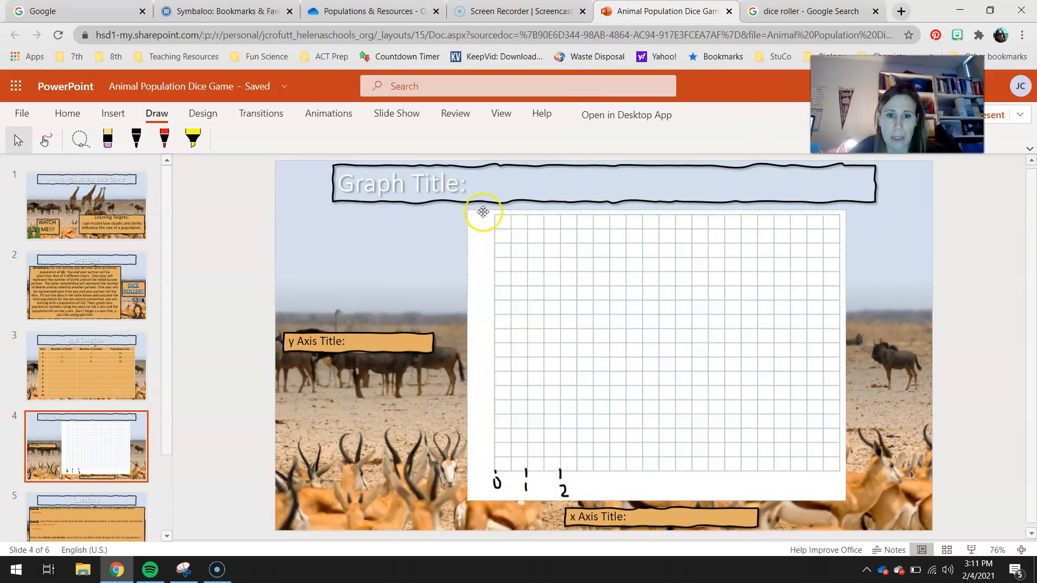
pyautogui.moveTo(474, 260)
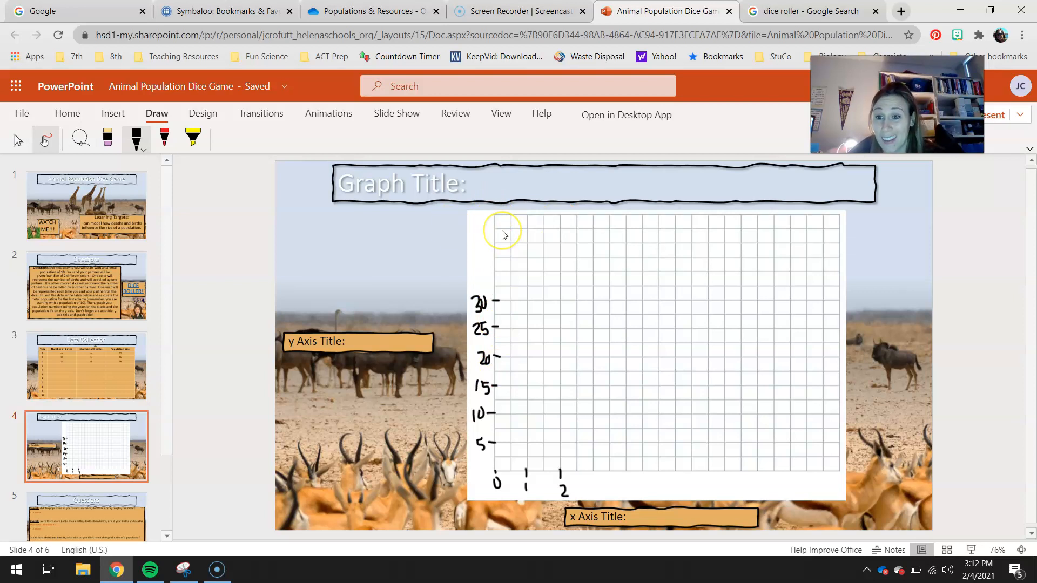
pyautogui.moveTo(476, 374)
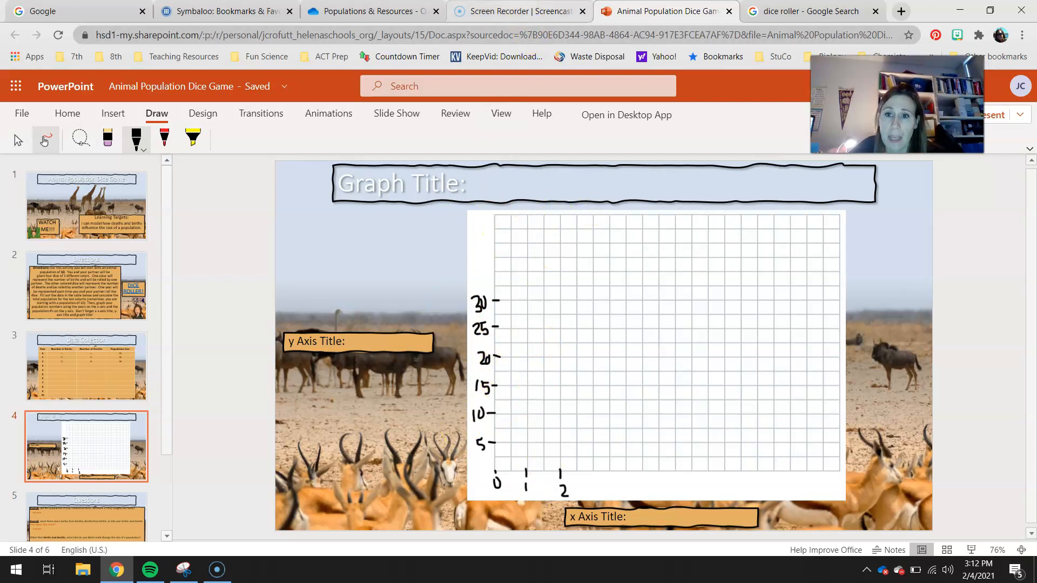
pyautogui.moveTo(806, 11)
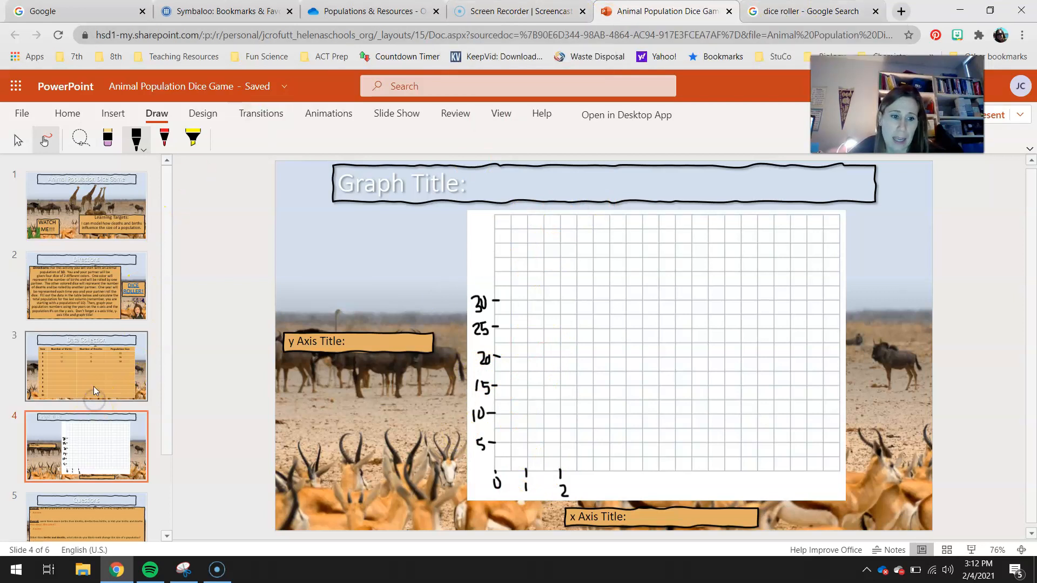
# Check the table values and plot the year 0 (10) and year 1 (16) points joined by a line
pyautogui.click(86, 366)
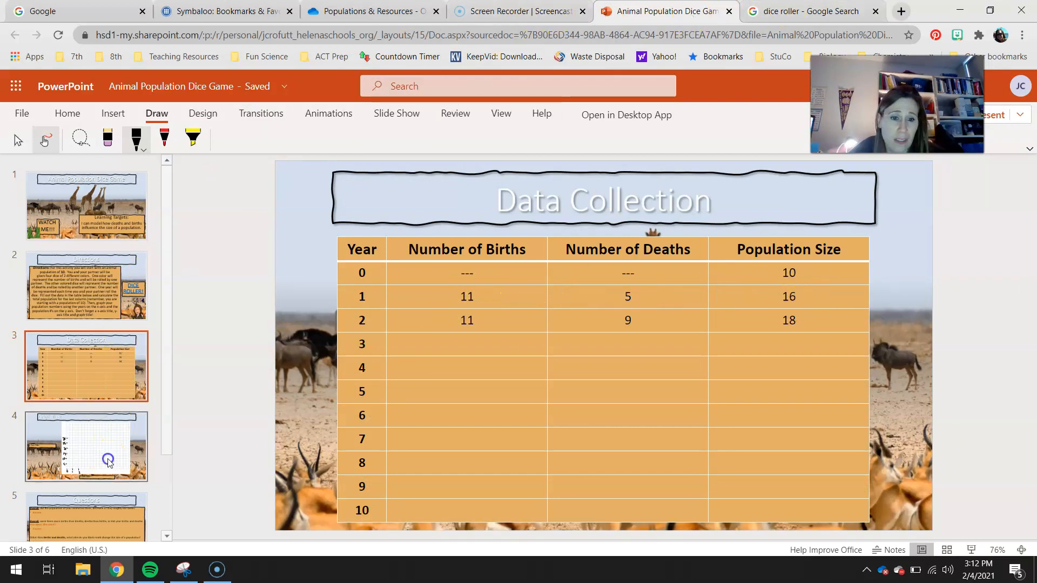
pyautogui.click(86, 445)
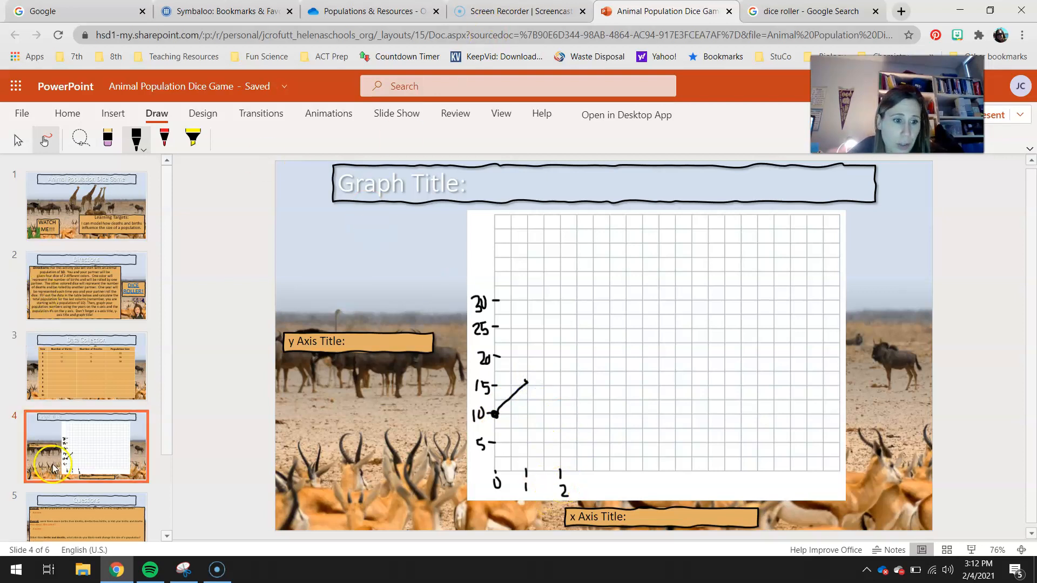
pyautogui.click(86, 366)
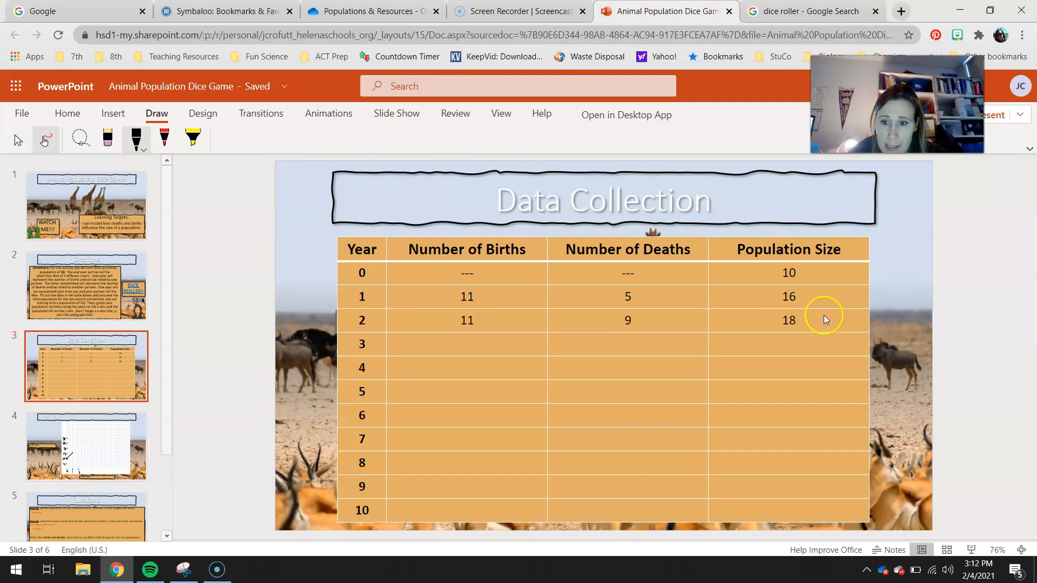
pyautogui.moveTo(154, 443)
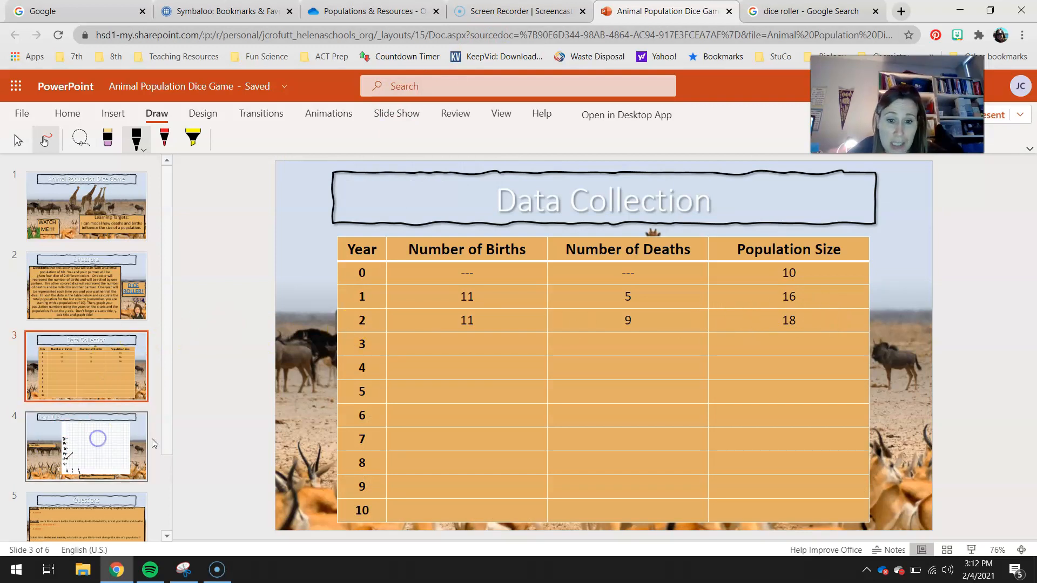
pyautogui.click(87, 446)
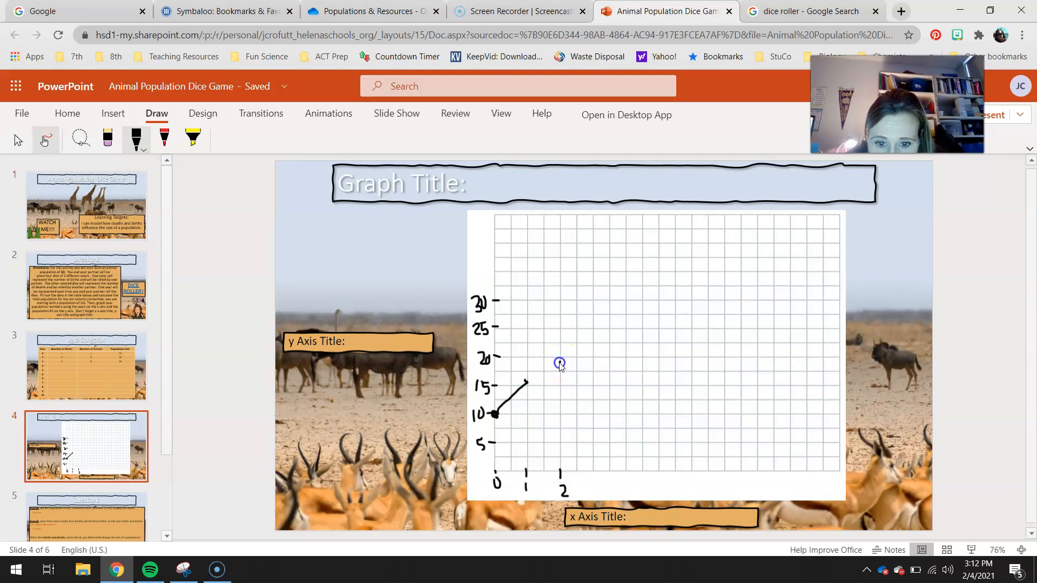
pyautogui.moveTo(550, 377)
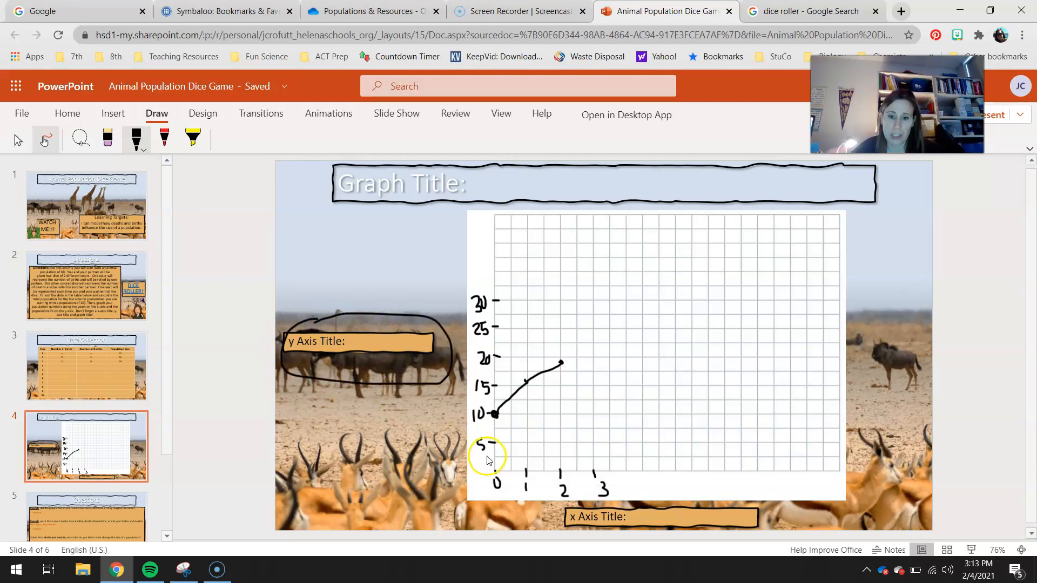
pyautogui.moveTo(408, 394)
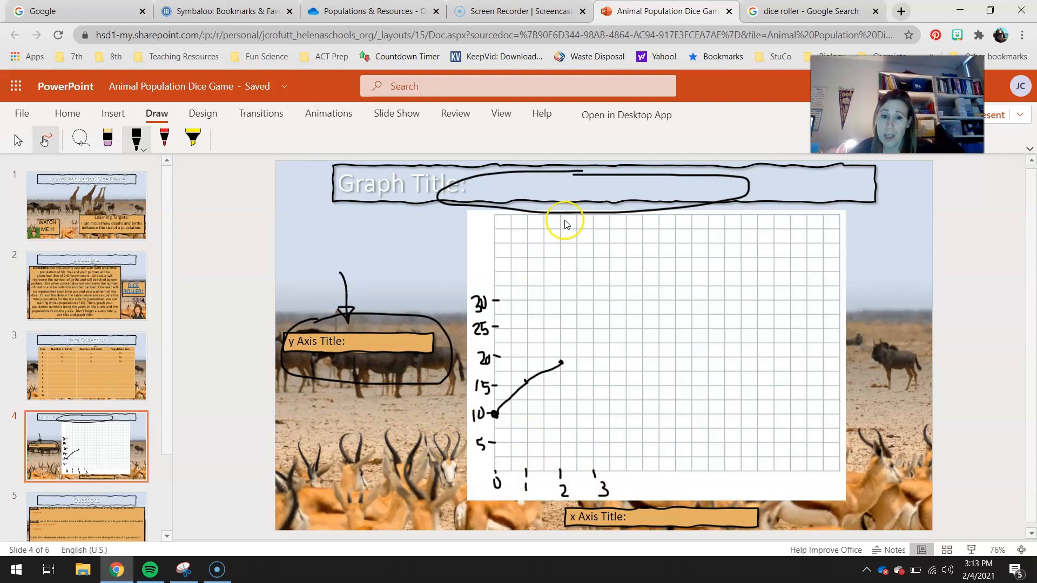
pyautogui.moveTo(523, 182)
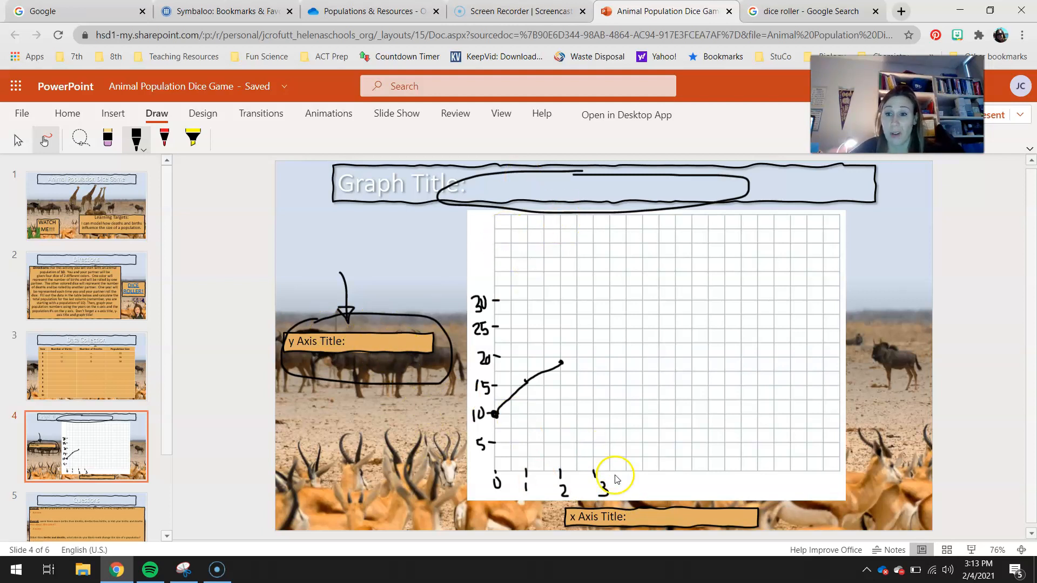
pyautogui.moveTo(350, 383)
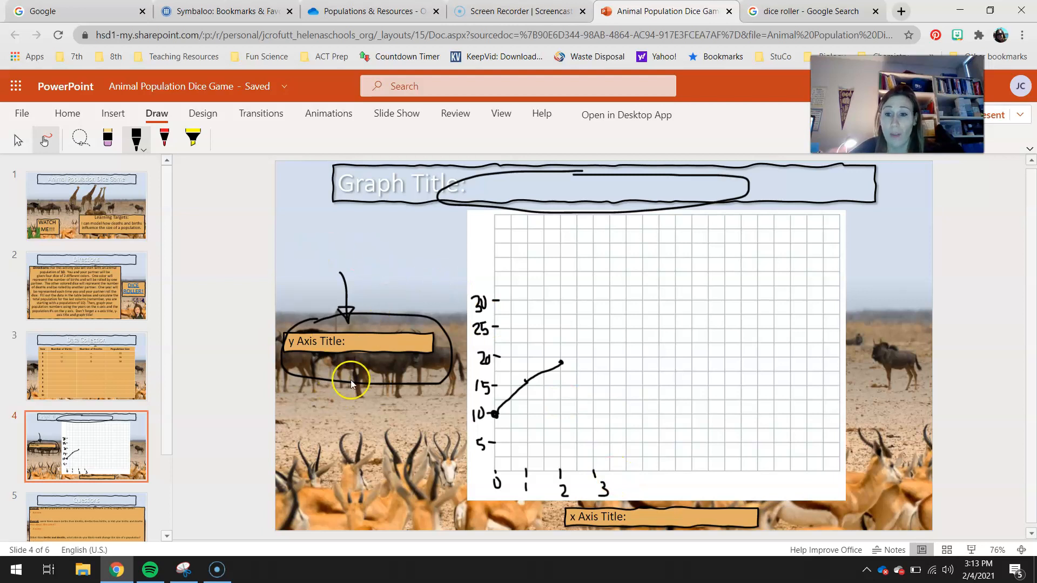
pyautogui.moveTo(403, 332)
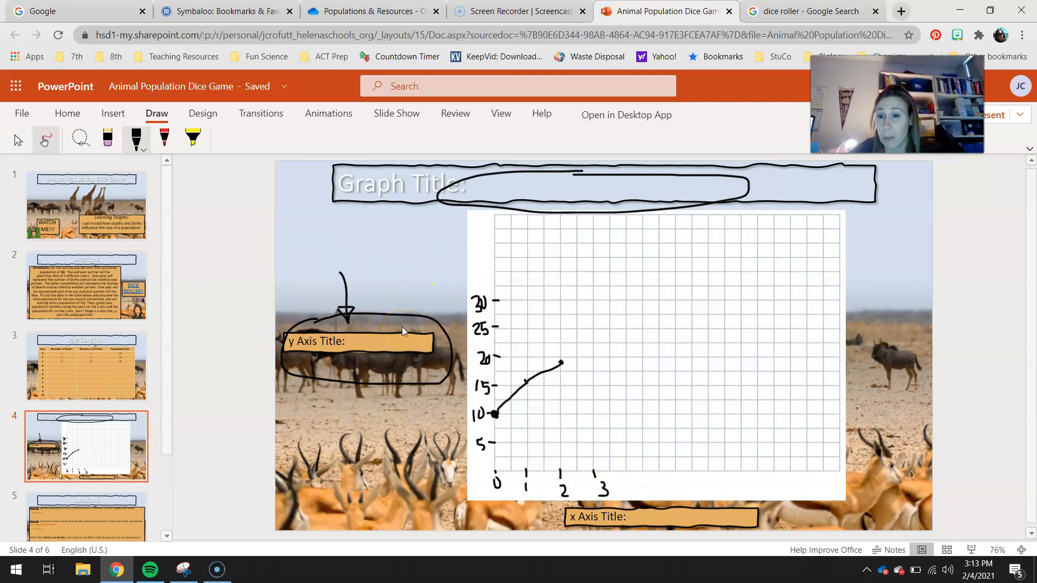
pyautogui.moveTo(692, 493)
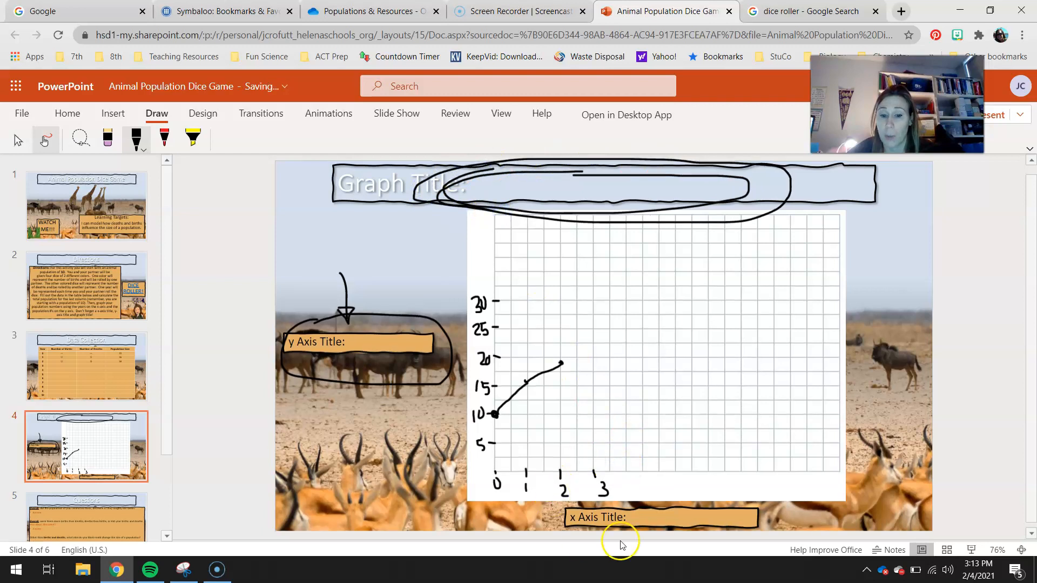
pyautogui.moveTo(386, 331)
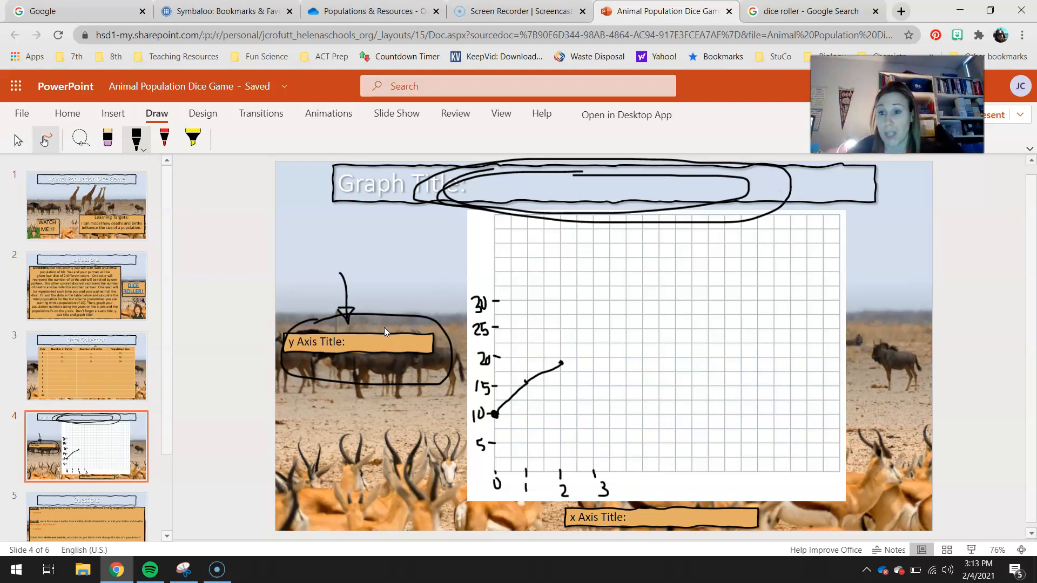
pyautogui.moveTo(437, 291)
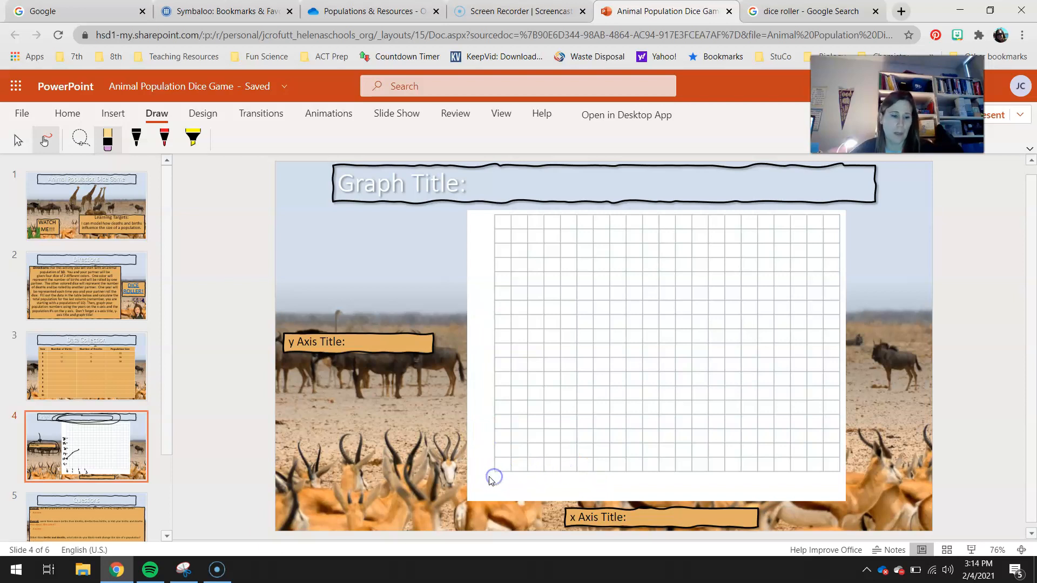
# Show the first Questions slide with its three population questions
pyautogui.click(86, 427)
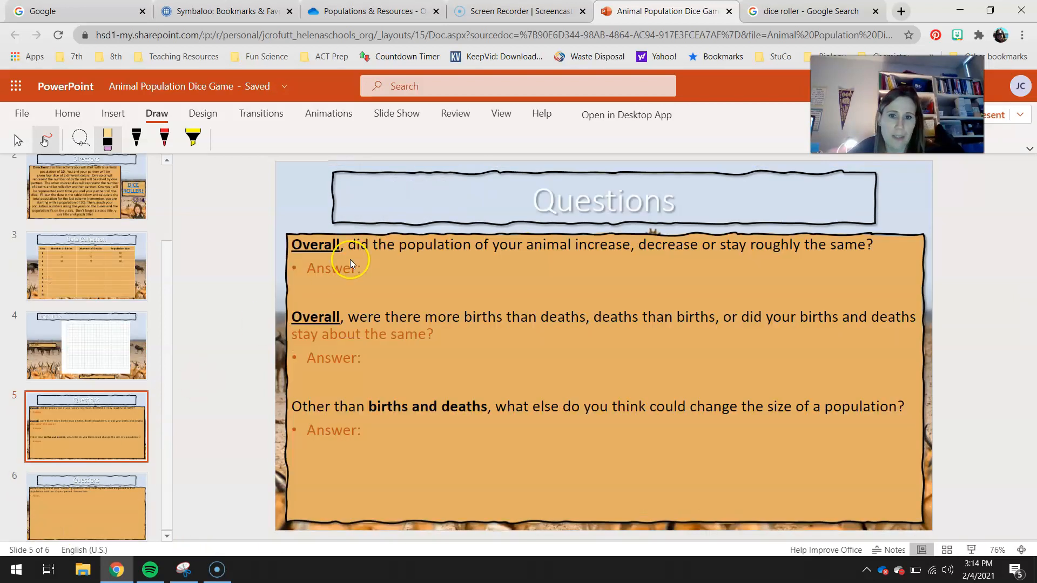
pyautogui.moveTo(340, 334)
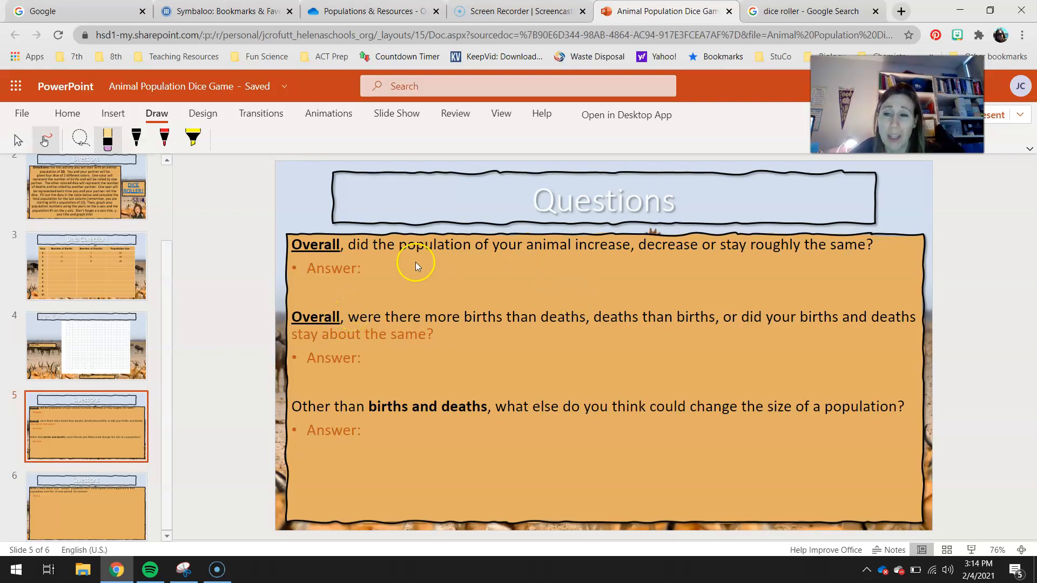
pyautogui.moveTo(411, 278)
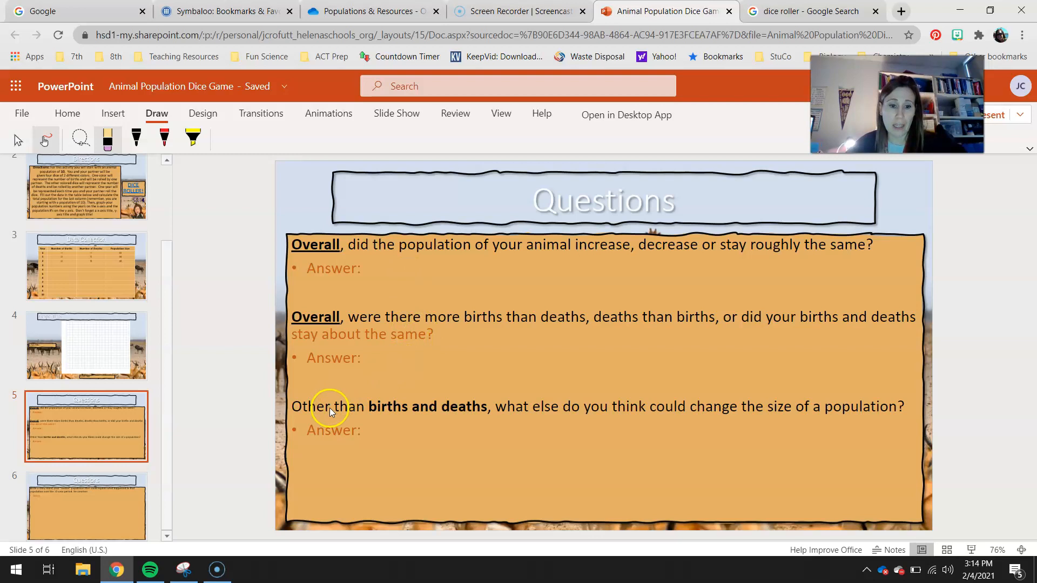
pyautogui.moveTo(471, 333)
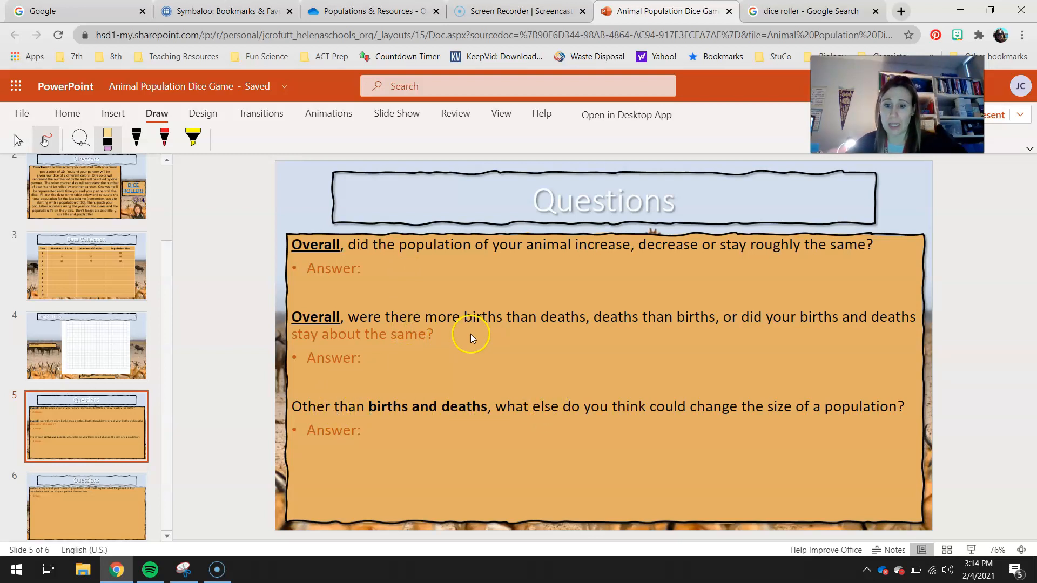
pyautogui.moveTo(250, 376)
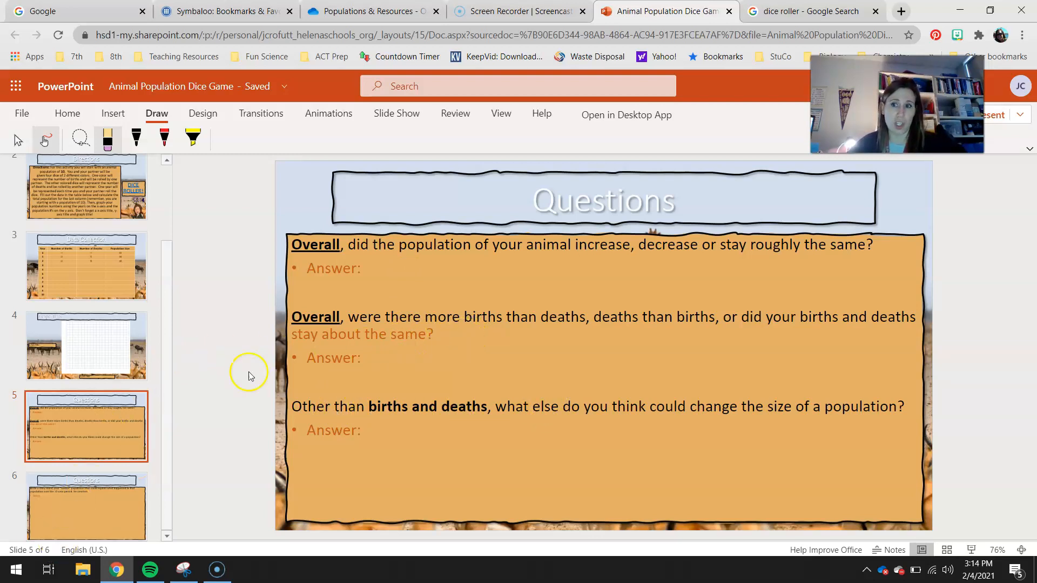
pyautogui.moveTo(571, 279)
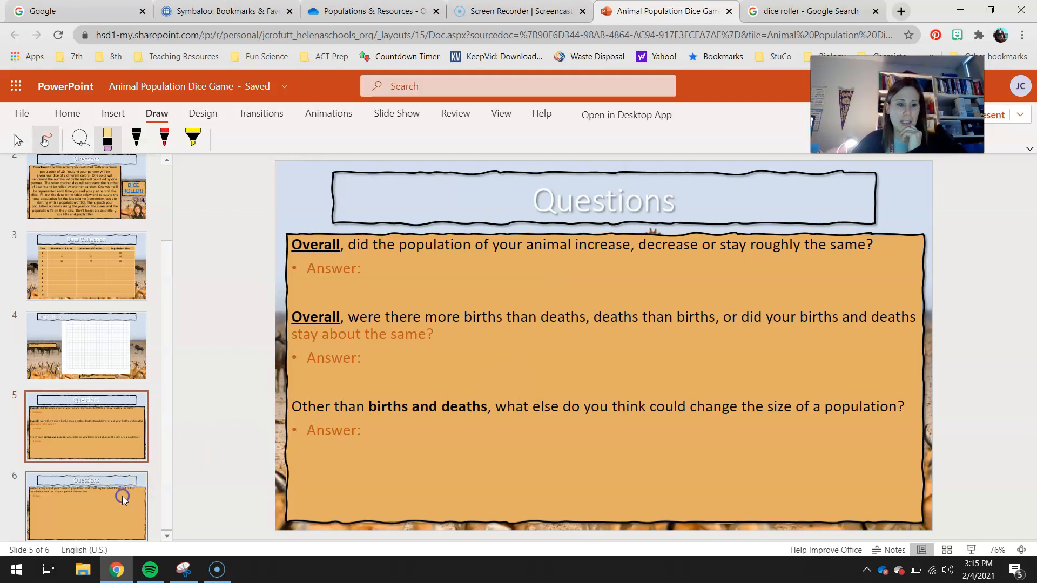
# Revisit the graph, then show the final creative-story Questions slide
pyautogui.click(87, 505)
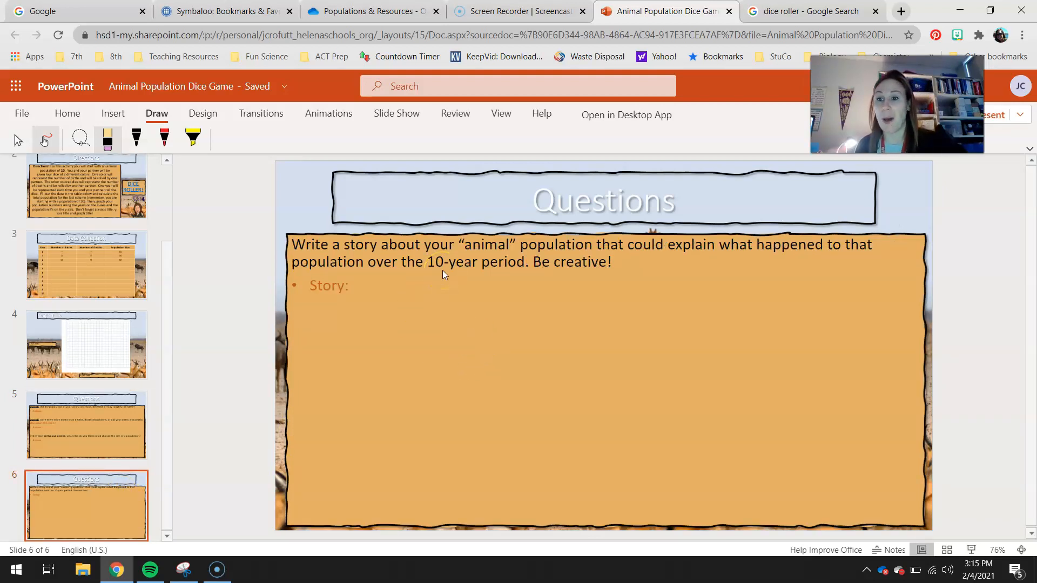
pyautogui.moveTo(118, 331)
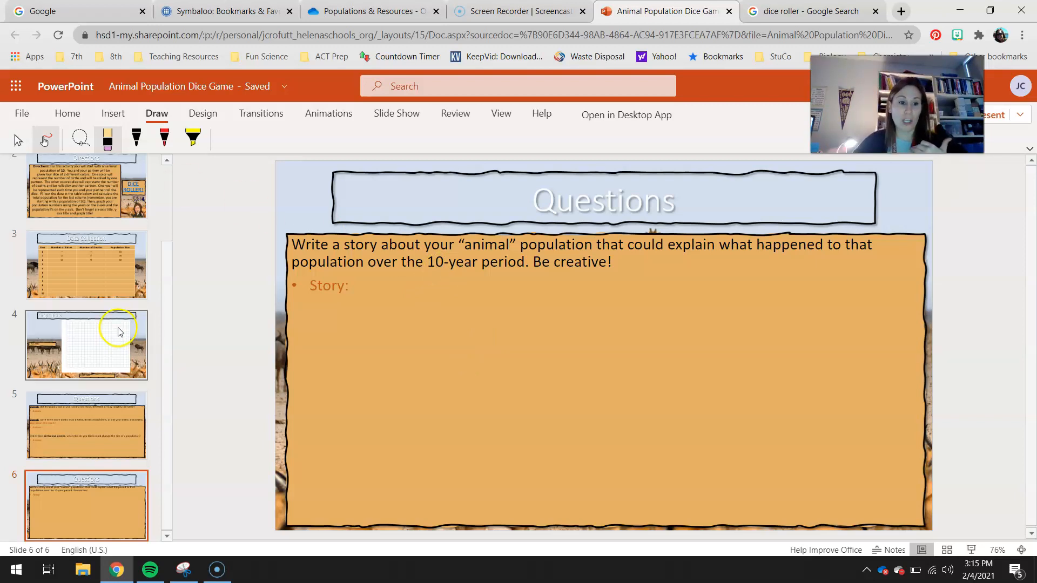
pyautogui.click(86, 345)
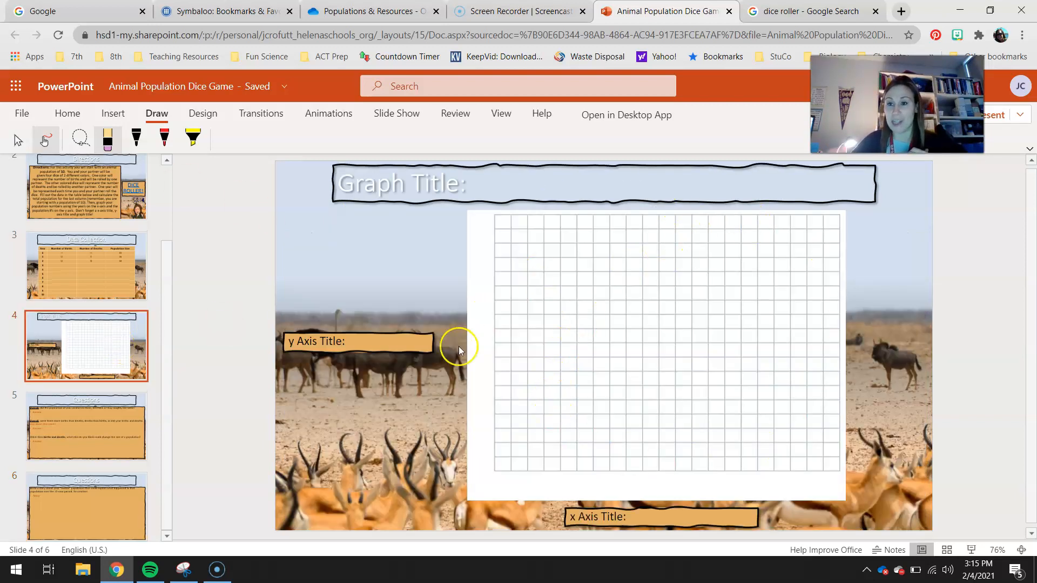
pyautogui.moveTo(553, 381)
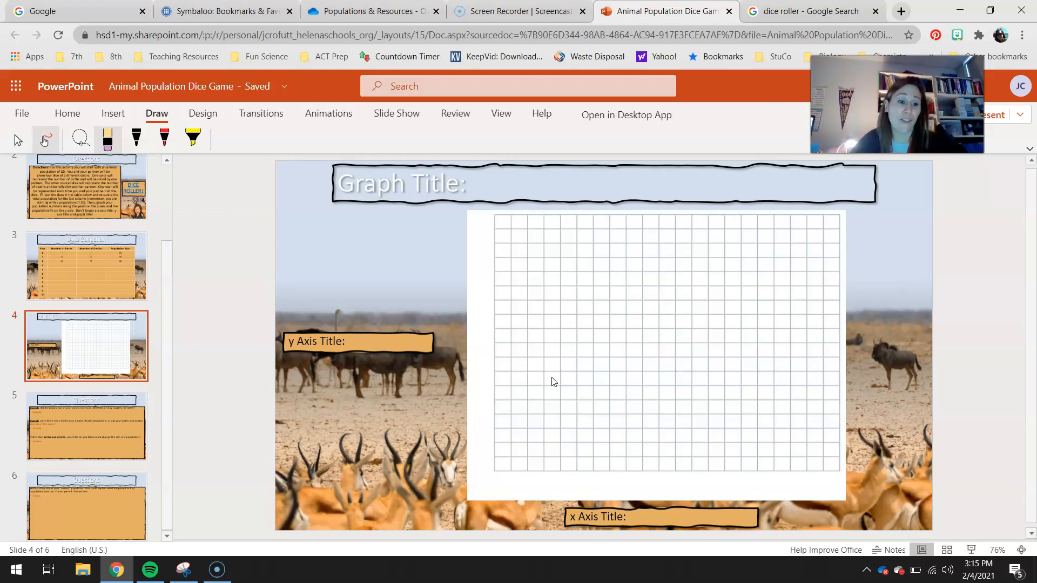
pyautogui.click(86, 506)
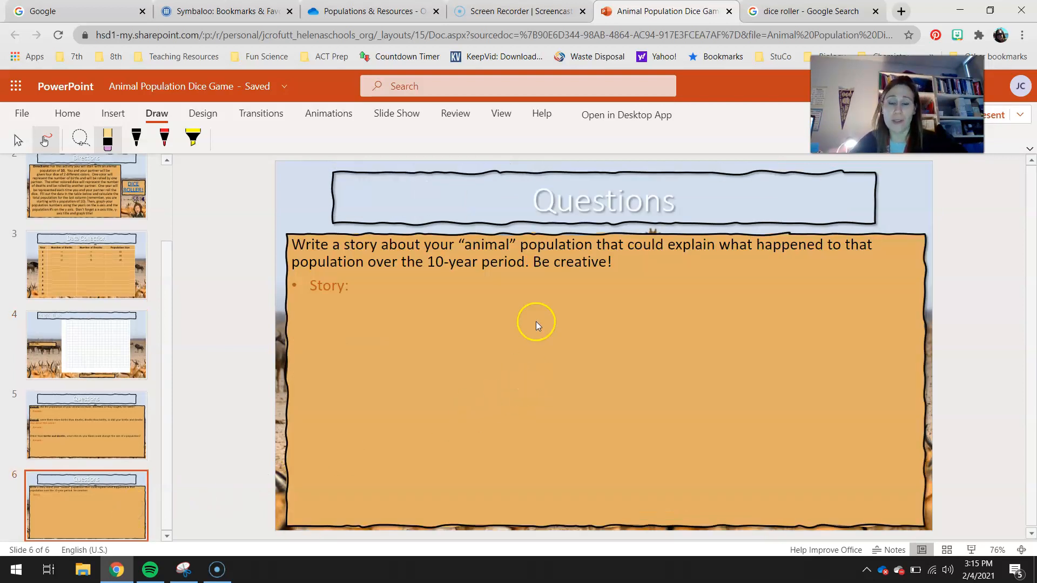
pyautogui.moveTo(536, 330)
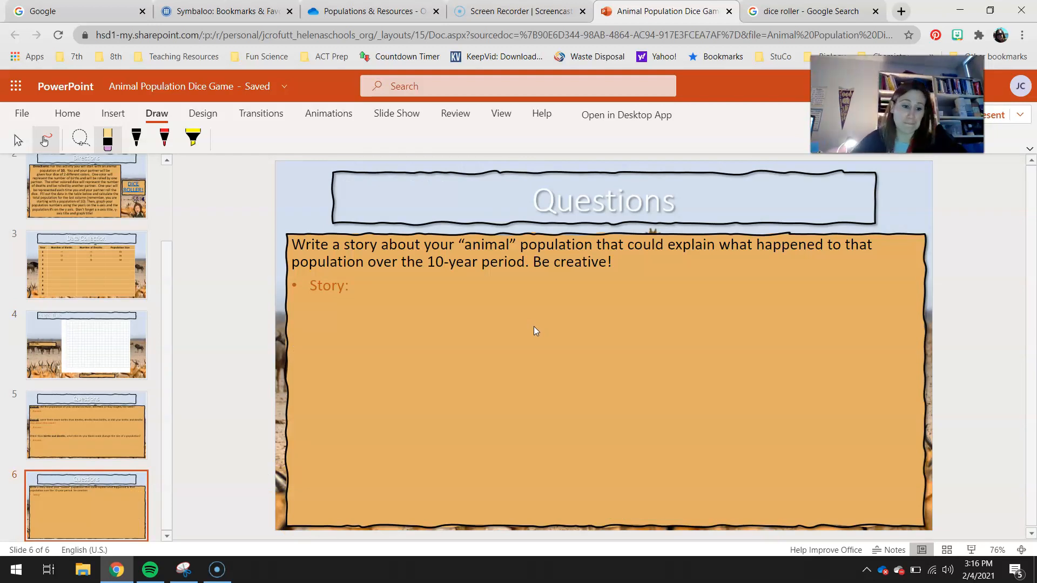
pyautogui.moveTo(62, 413)
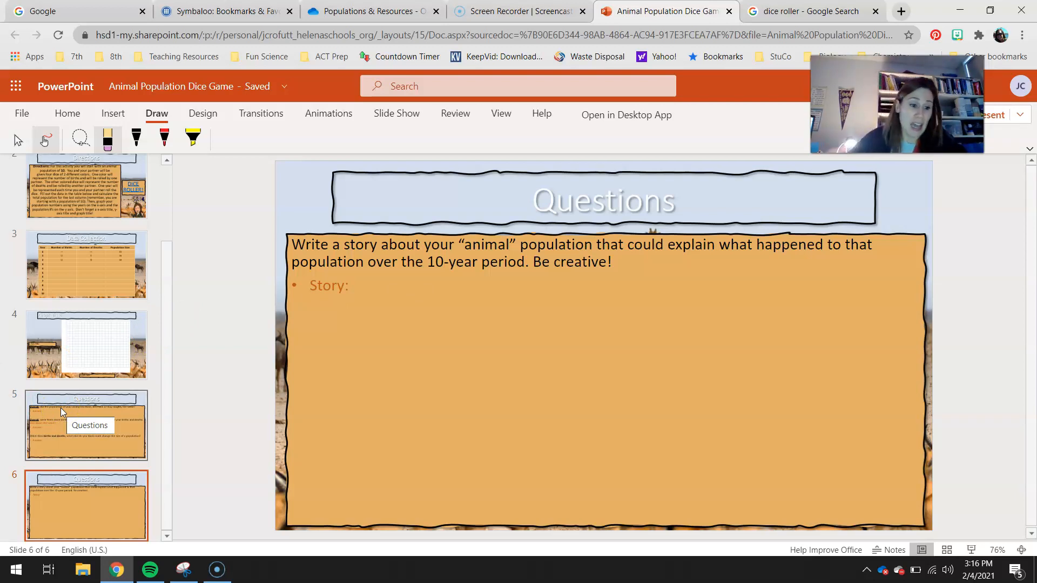
pyautogui.moveTo(308, 353)
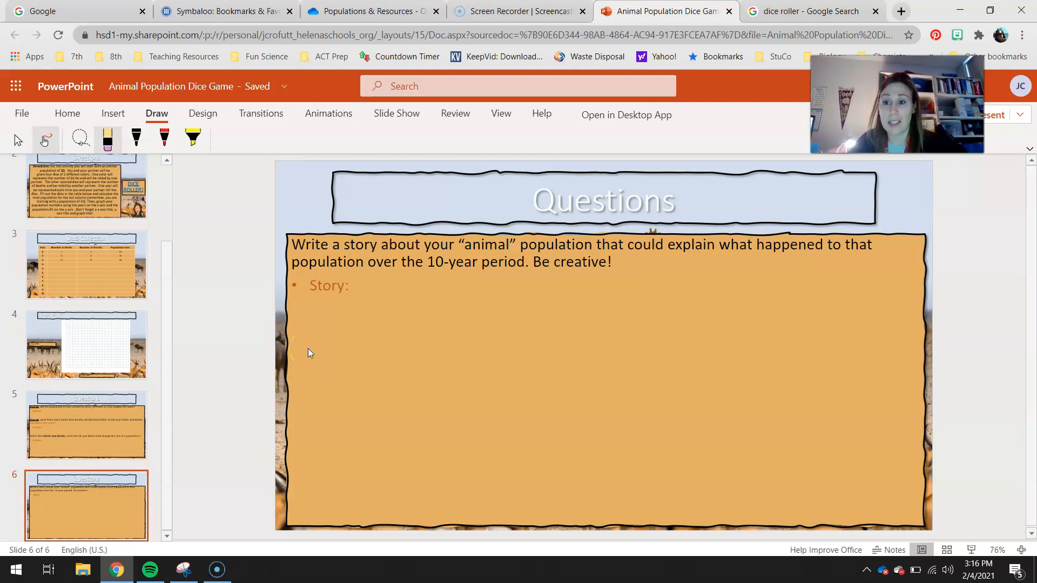
pyautogui.moveTo(17, 565)
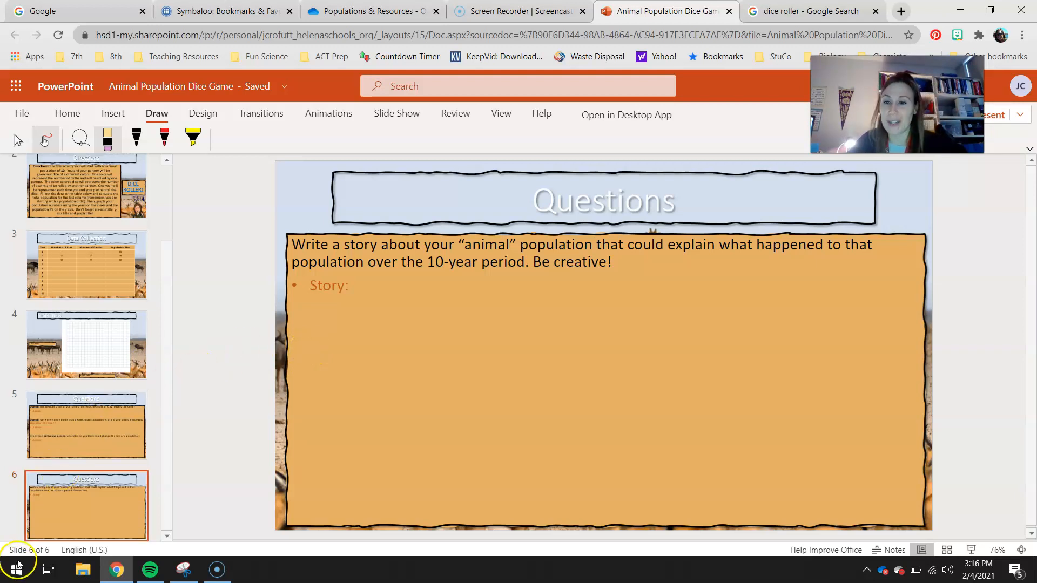